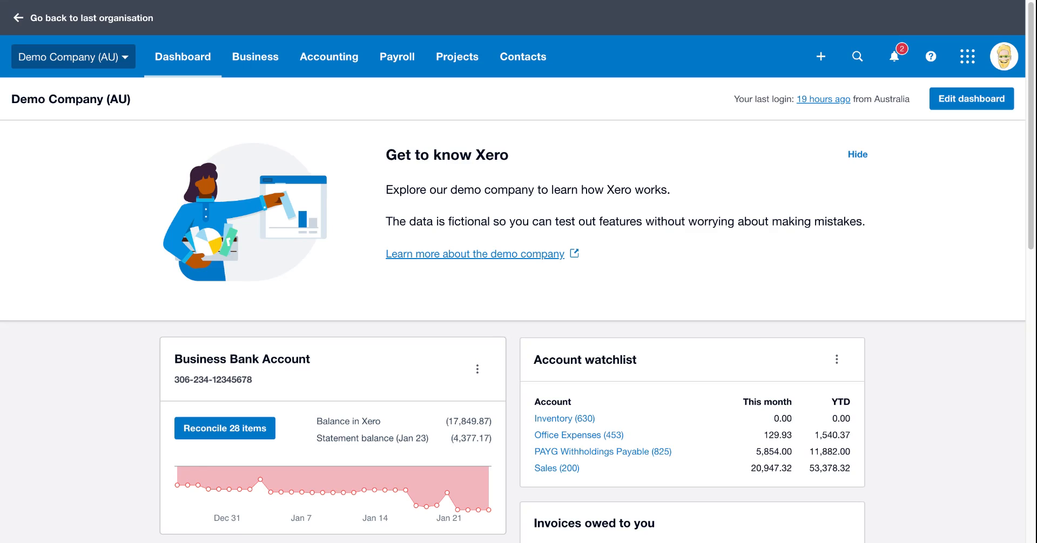
{"action": "mouse_move", "coordinate": [671, 27]}
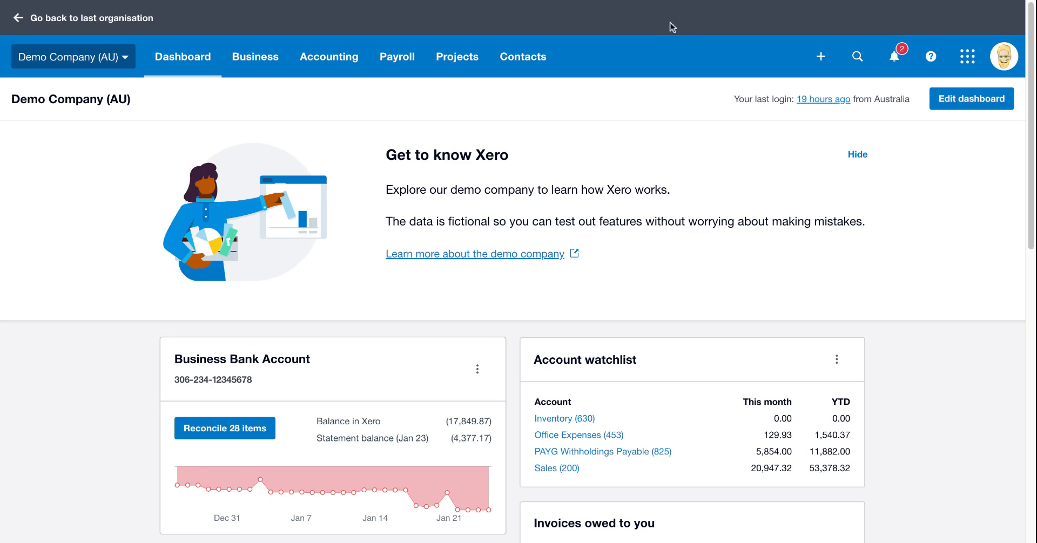
{"action": "mouse_move", "coordinate": [665, 57]}
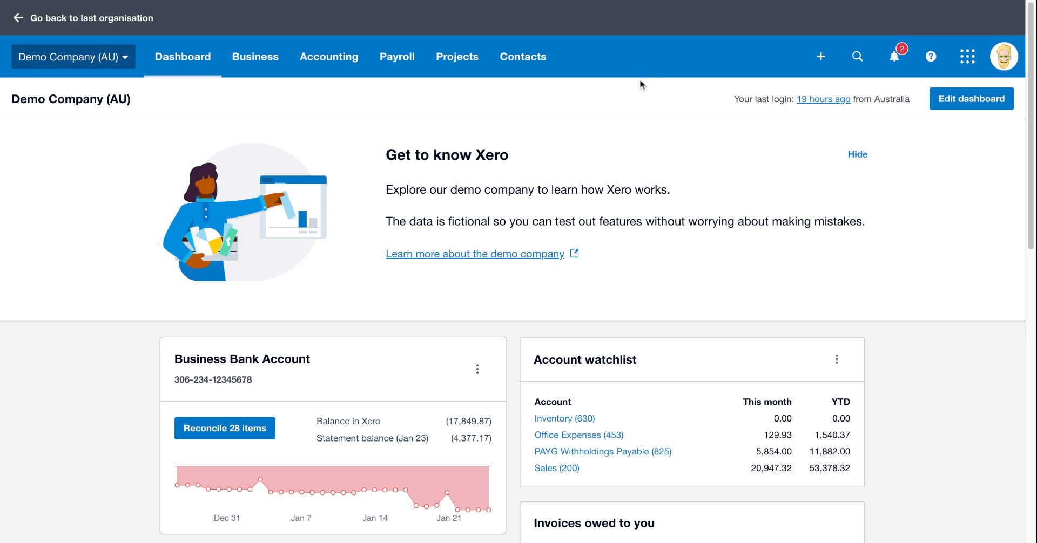
{"action": "mouse_move", "coordinate": [627, 86]}
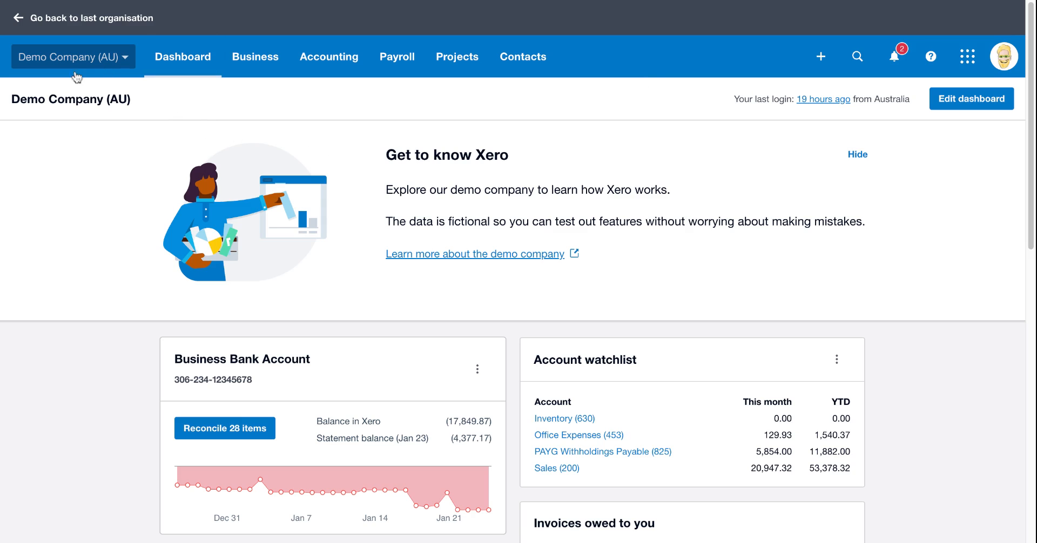
Go to the demo company's Payroll settings from the organisation menu
{"action": "left_click", "coordinate": [68, 56]}
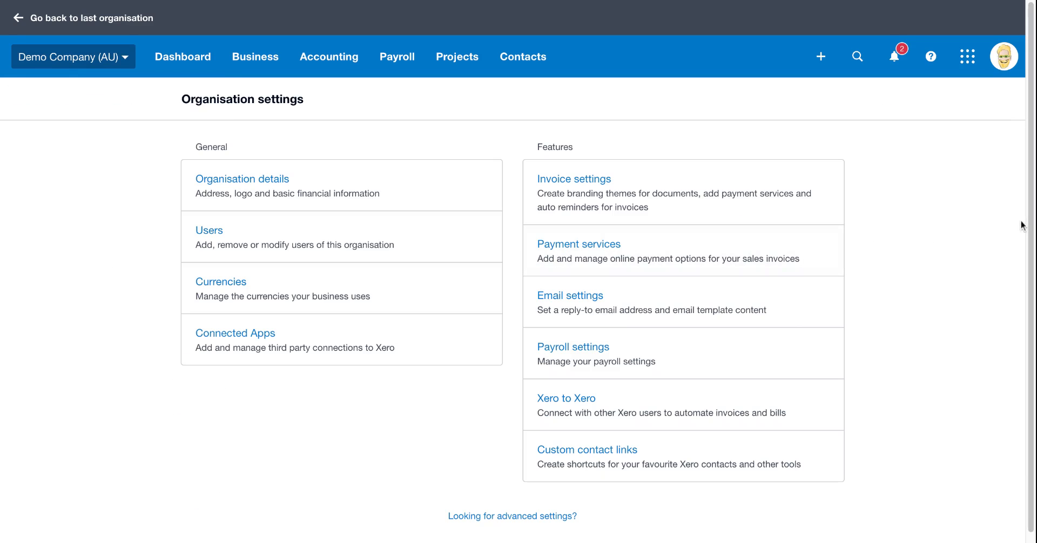
{"action": "mouse_move", "coordinate": [619, 355]}
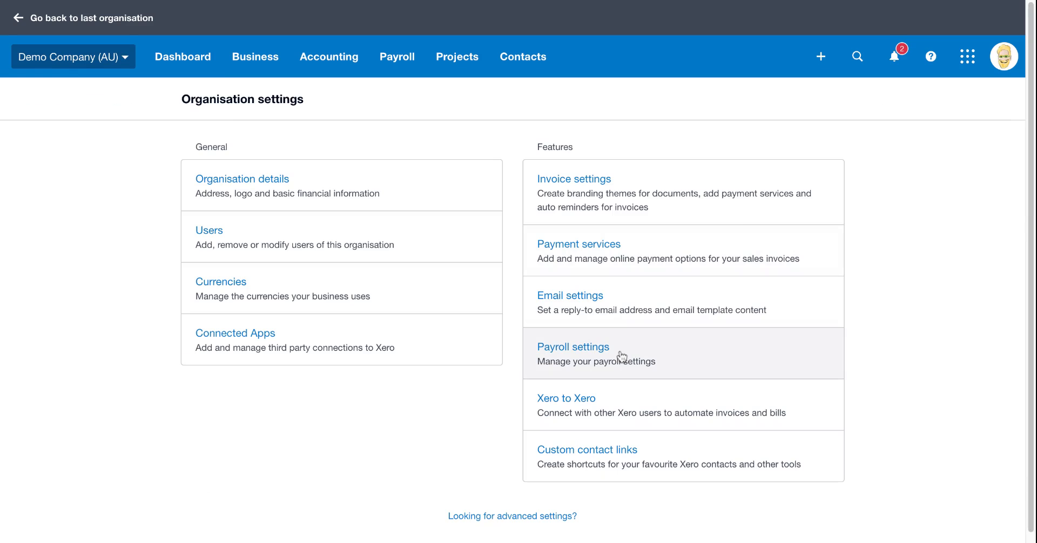
{"action": "left_click", "coordinate": [572, 348]}
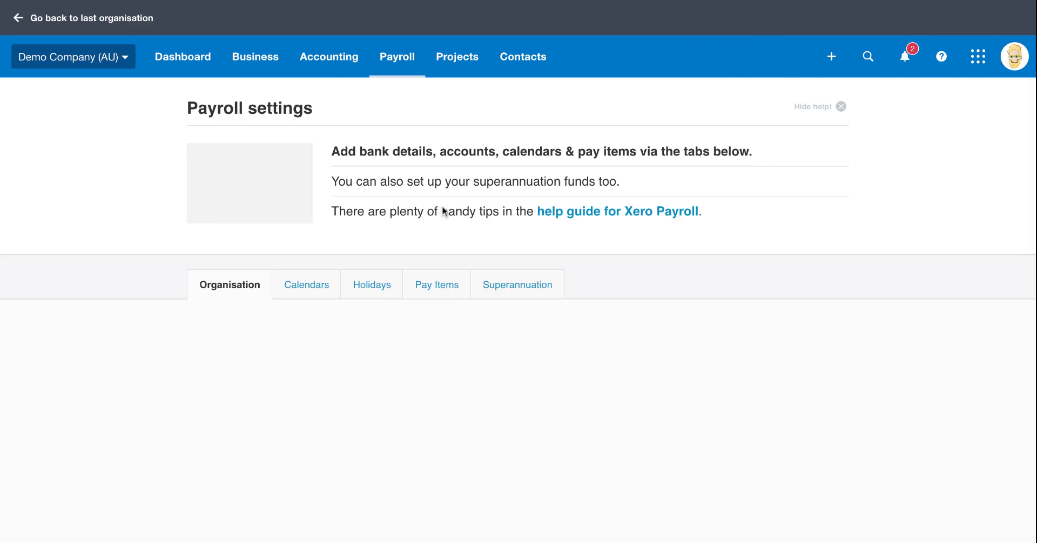
{"action": "left_click", "coordinate": [229, 284]}
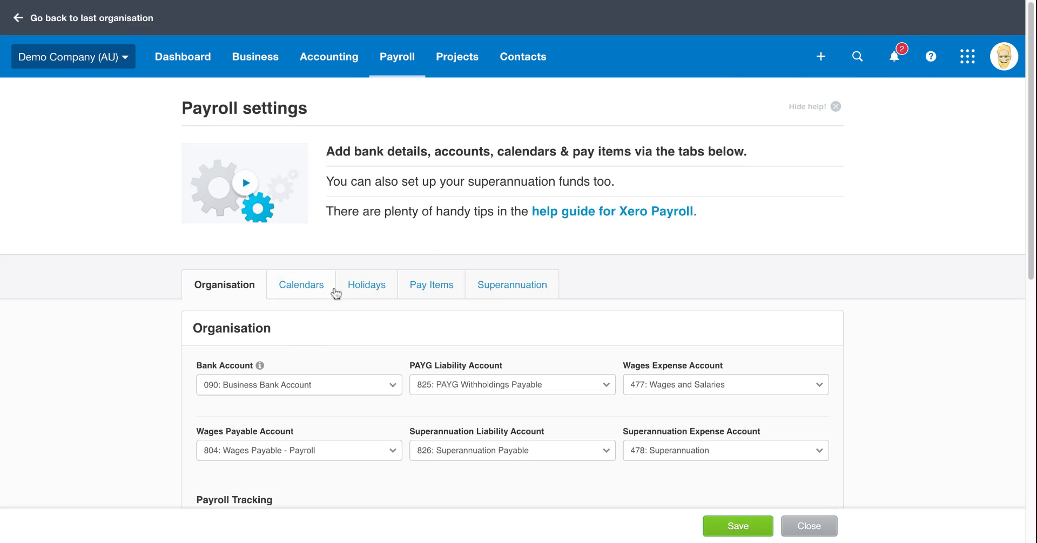
Filter payroll holidays to New South Wales, showing its 11 public holidays for 2024
{"action": "left_click", "coordinate": [366, 285]}
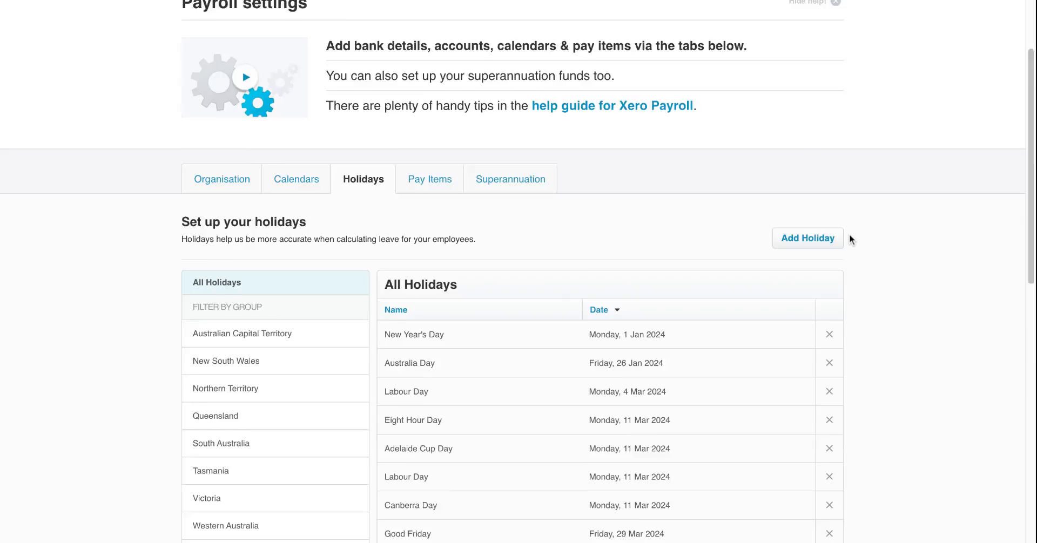
{"action": "scroll", "scroll_direction": "down", "scroll_amount": 3}
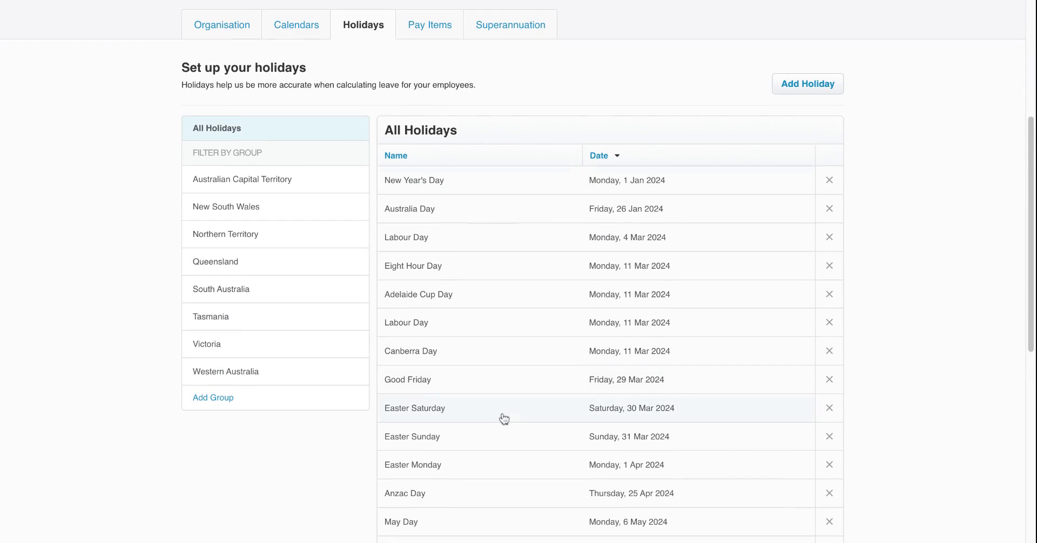
{"action": "mouse_move", "coordinate": [515, 334]}
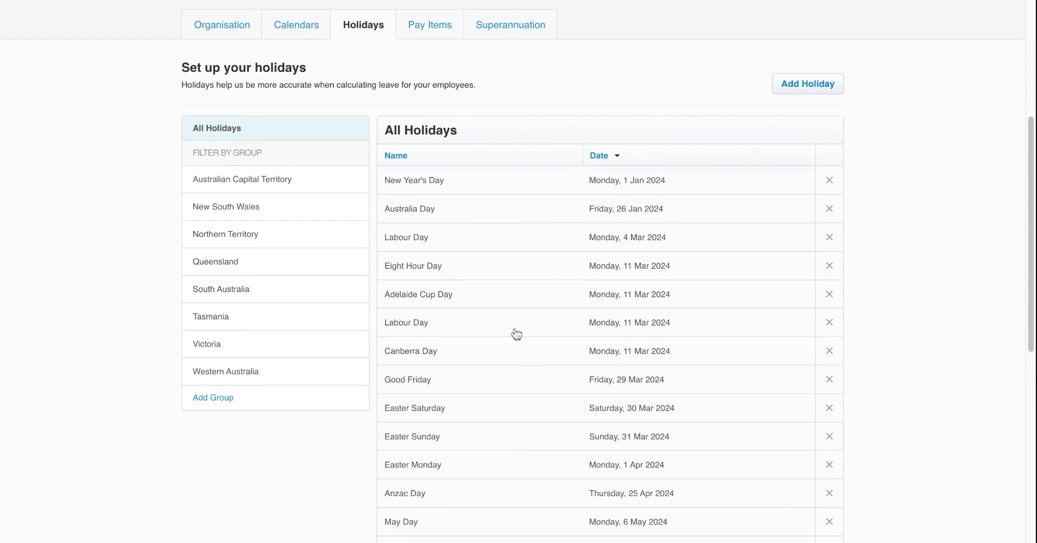
{"action": "mouse_move", "coordinate": [269, 202]}
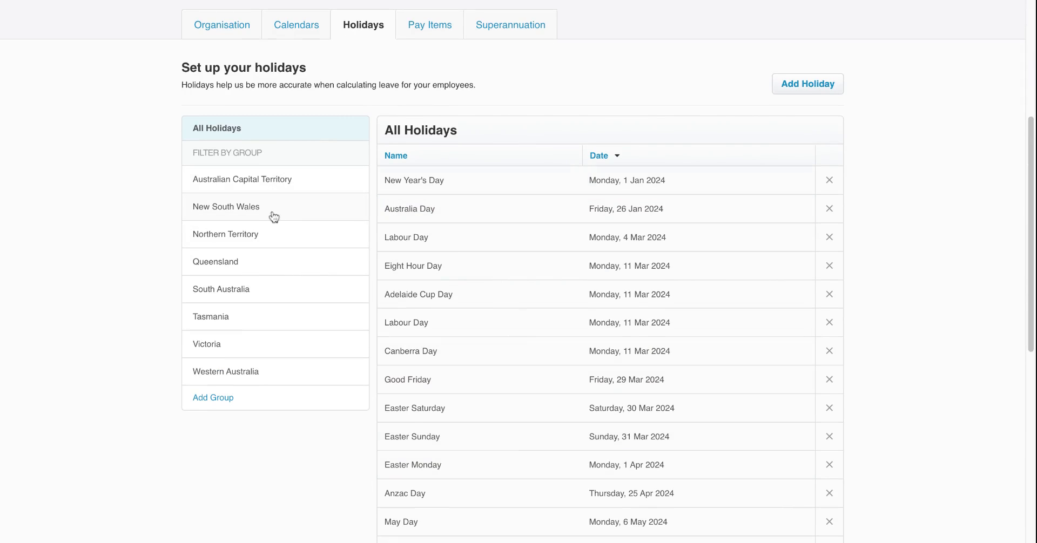
{"action": "left_click", "coordinate": [226, 206]}
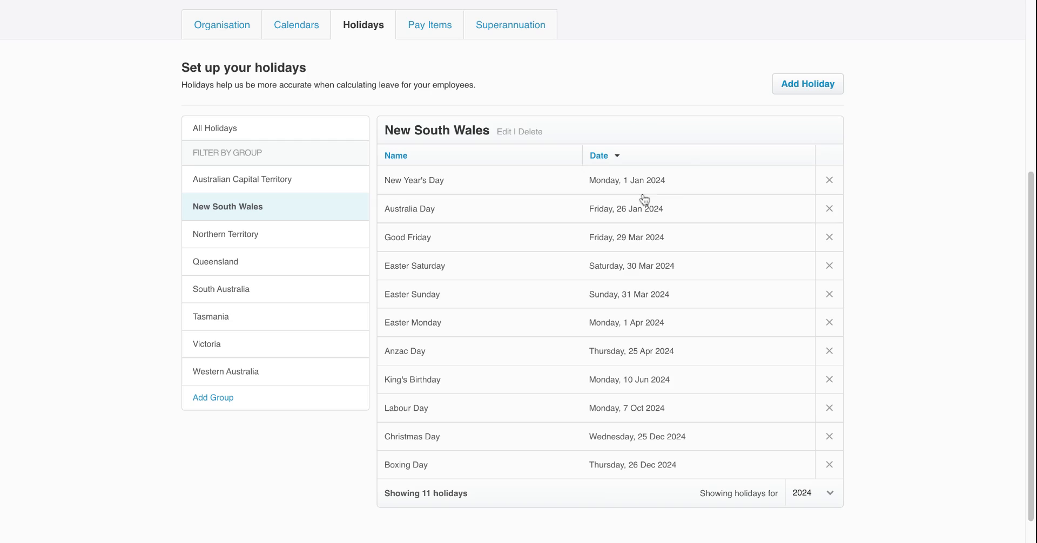
{"action": "mouse_move", "coordinate": [691, 501]}
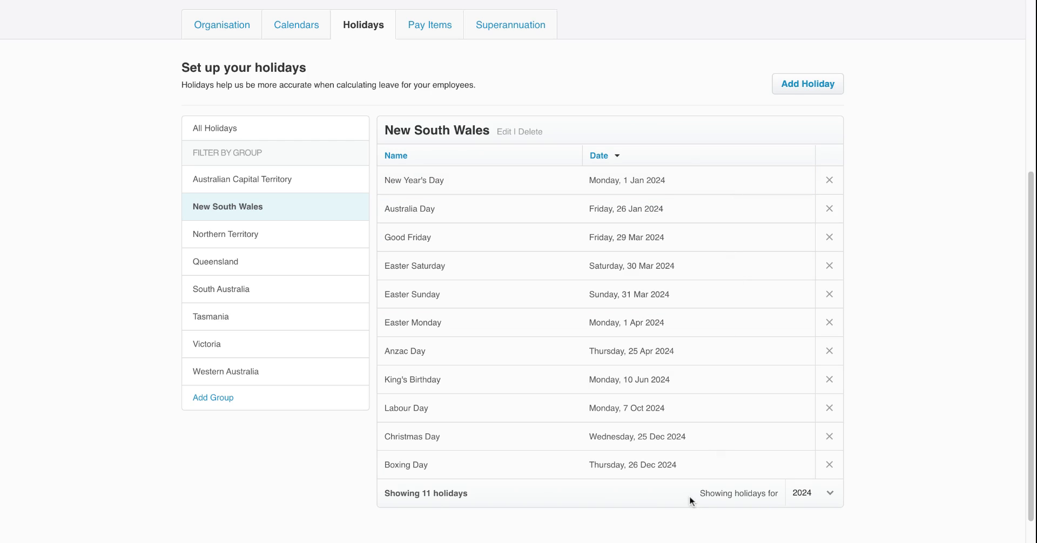
{"action": "mouse_move", "coordinate": [559, 322]}
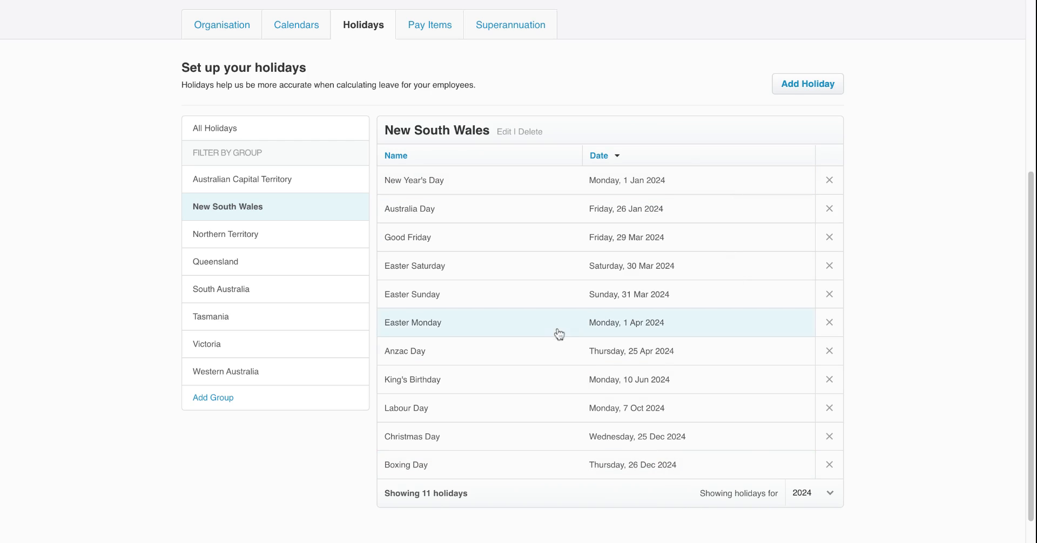
{"action": "mouse_move", "coordinate": [887, 194]}
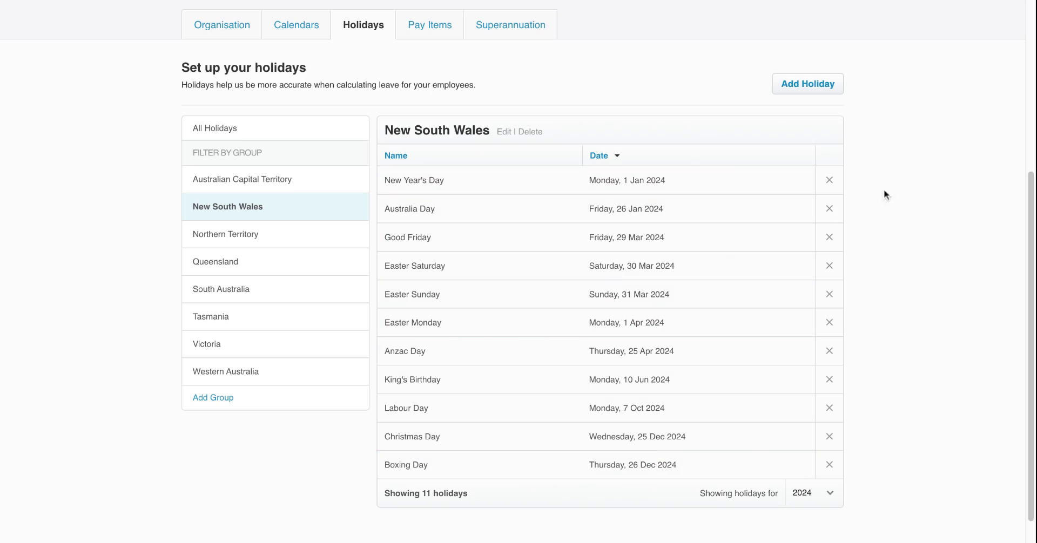
{"action": "mouse_move", "coordinate": [970, 210]}
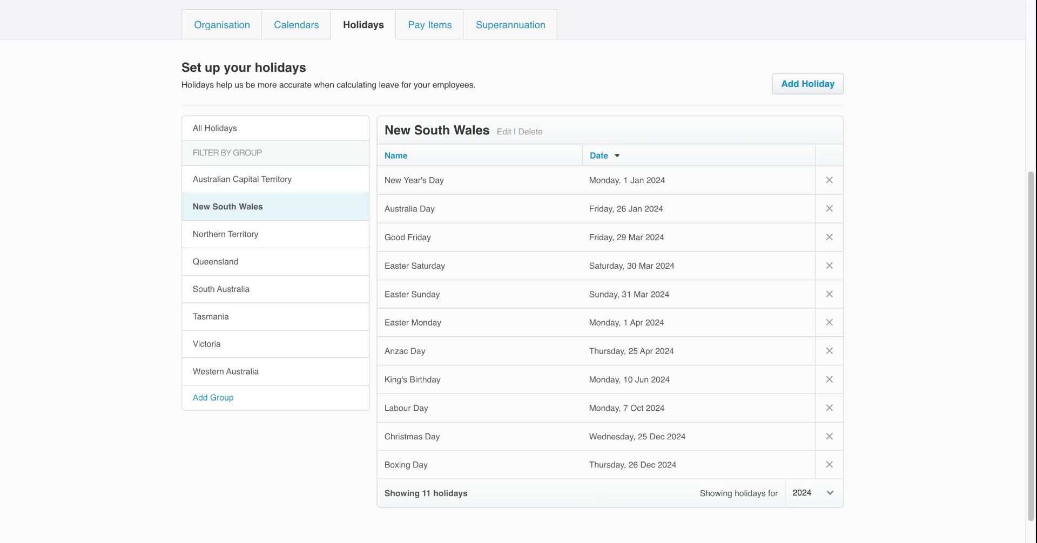
{"action": "mouse_move", "coordinate": [640, 130]}
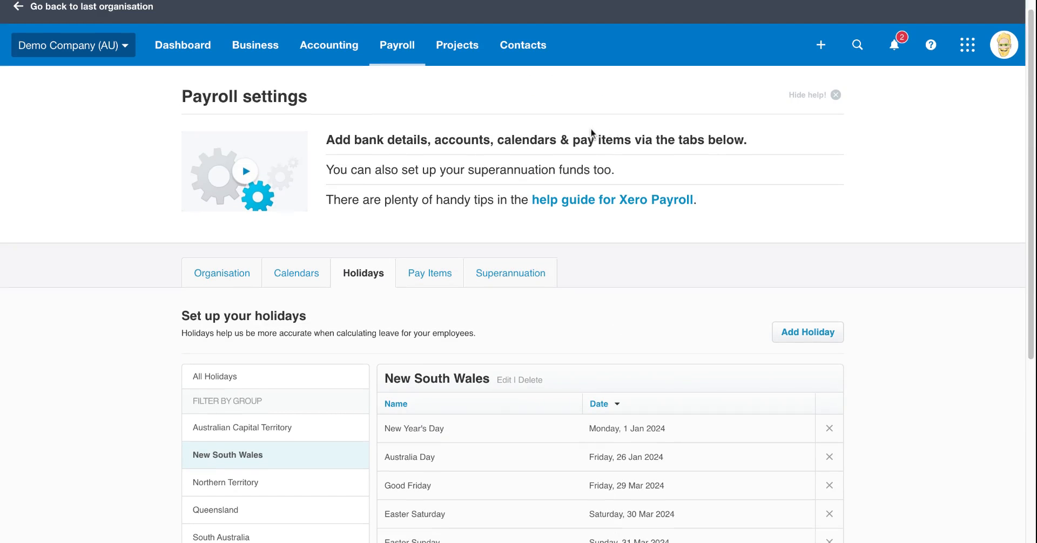
Open the current employees list and select the first employee, James Lebron
{"action": "left_click", "coordinate": [397, 45]}
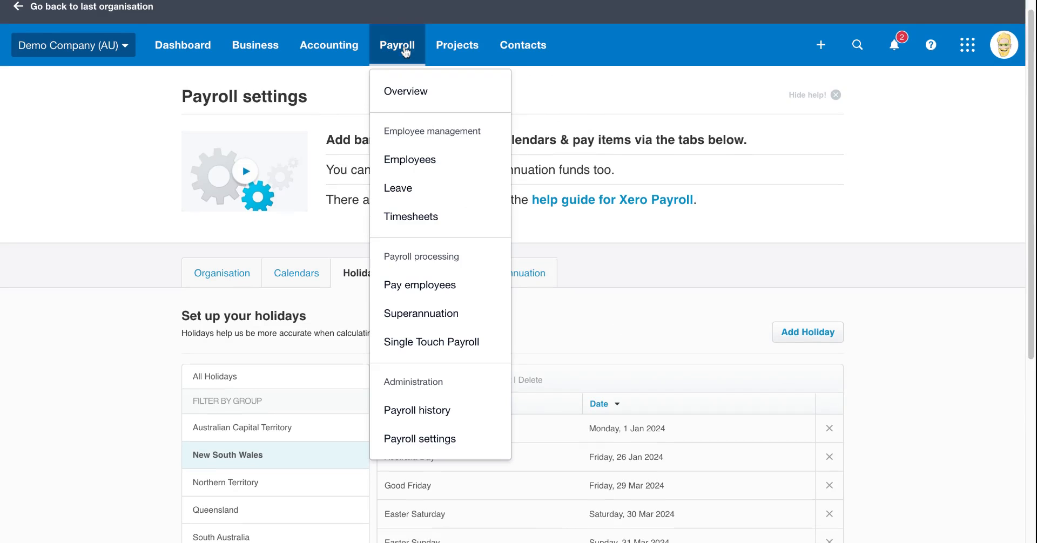
{"action": "left_click", "coordinate": [409, 159]}
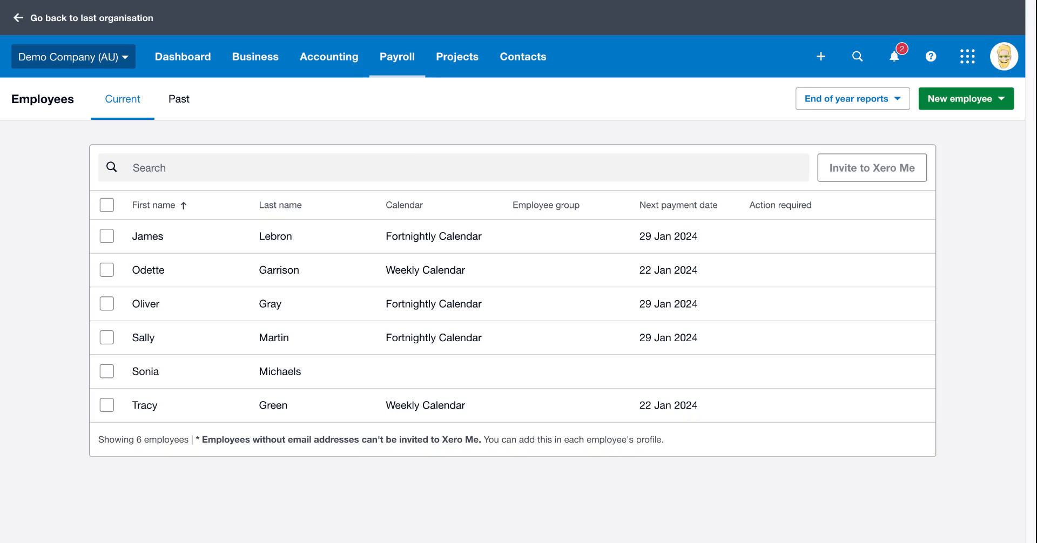
{"action": "mouse_move", "coordinate": [413, 143]}
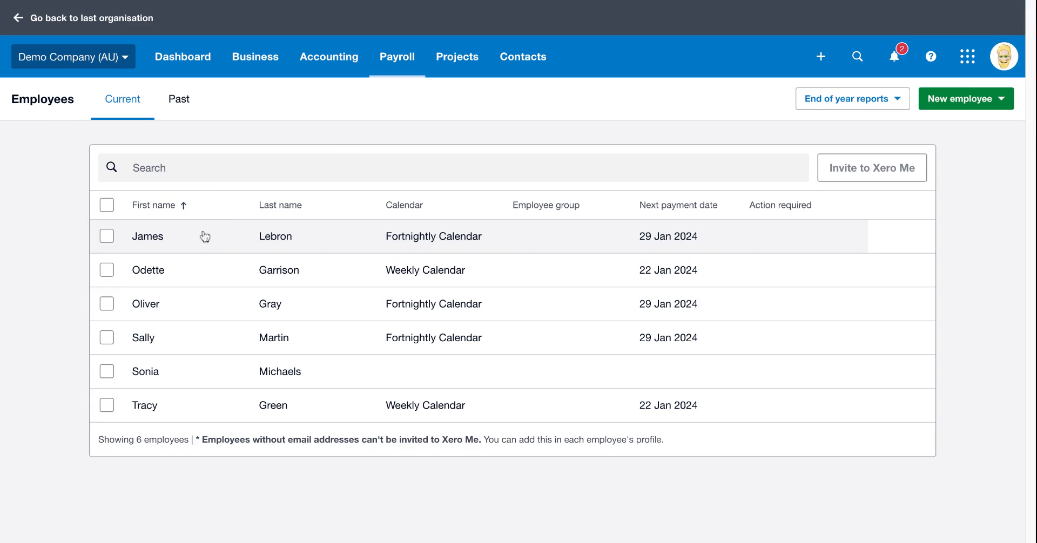
{"action": "mouse_move", "coordinate": [406, 337]}
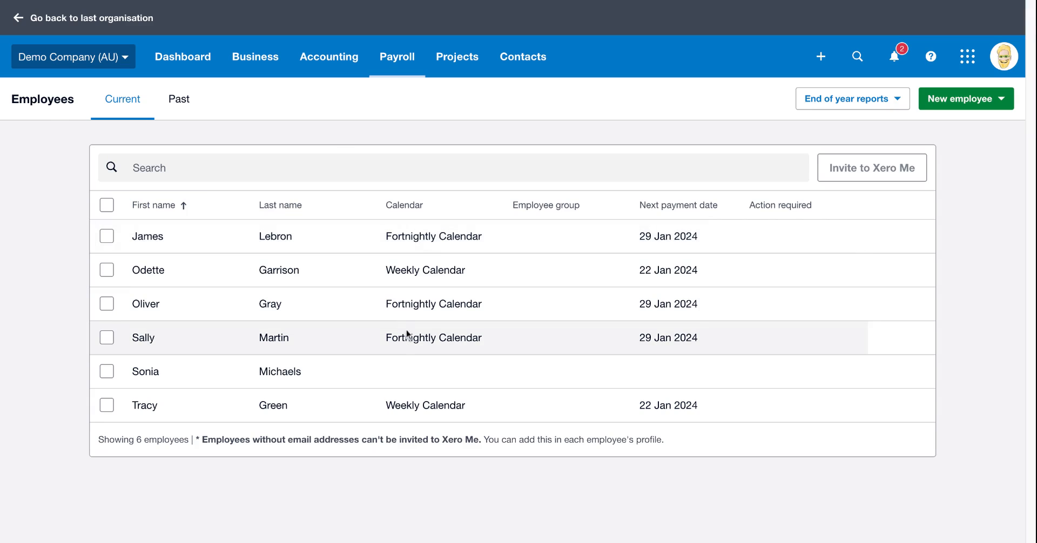
{"action": "left_click", "coordinate": [147, 236]}
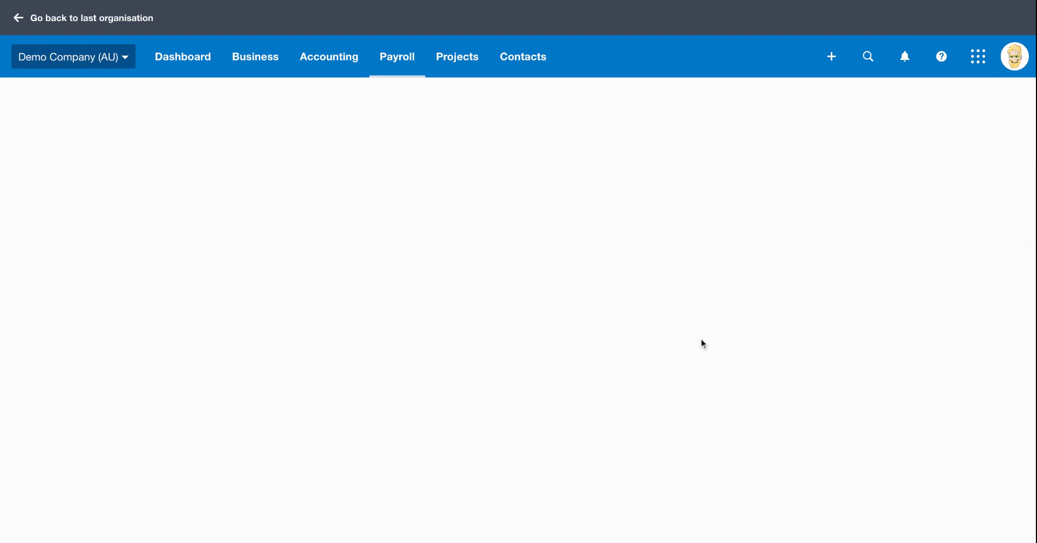
{"action": "left_click", "coordinate": [398, 56]}
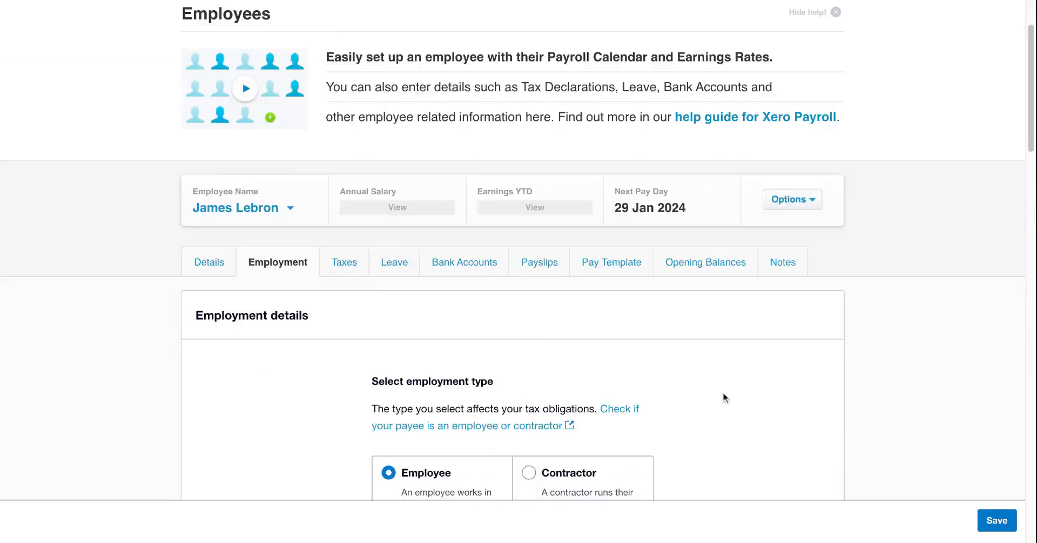
{"action": "scroll", "scroll_direction": "down", "scroll_amount": 3}
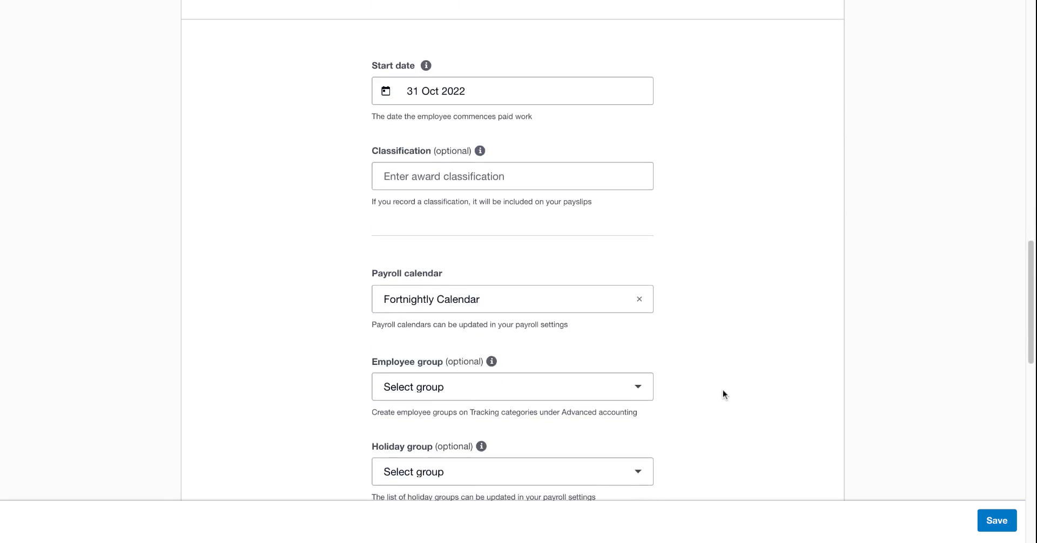
{"action": "scroll", "scroll_direction": "down", "scroll_amount": 3}
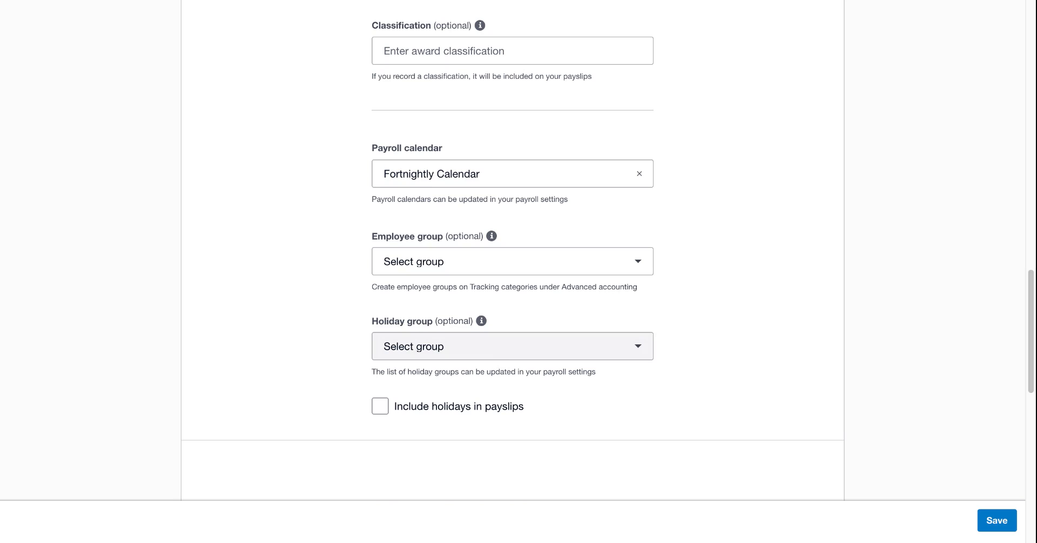
{"action": "mouse_move", "coordinate": [515, 340]}
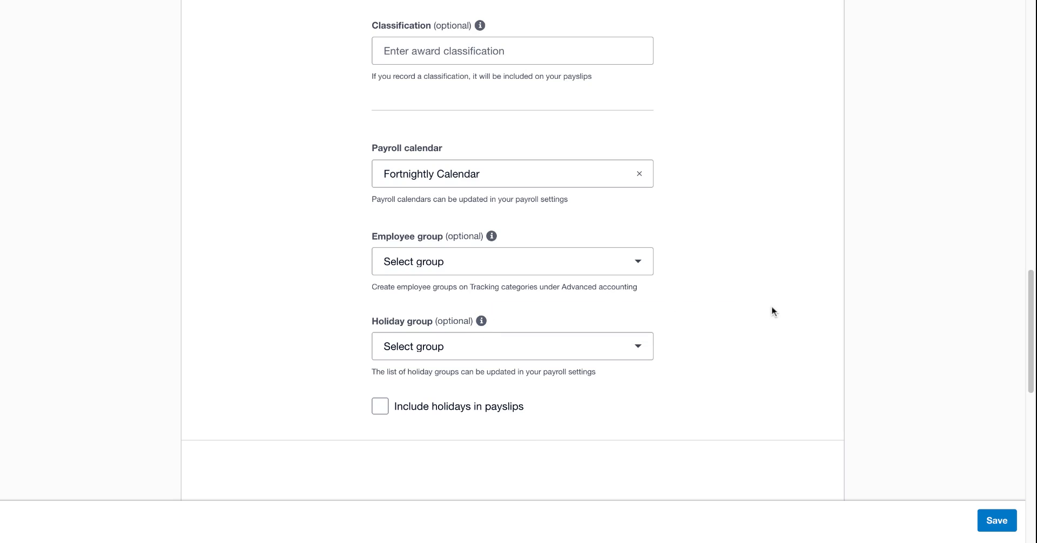
{"action": "mouse_move", "coordinate": [718, 395]}
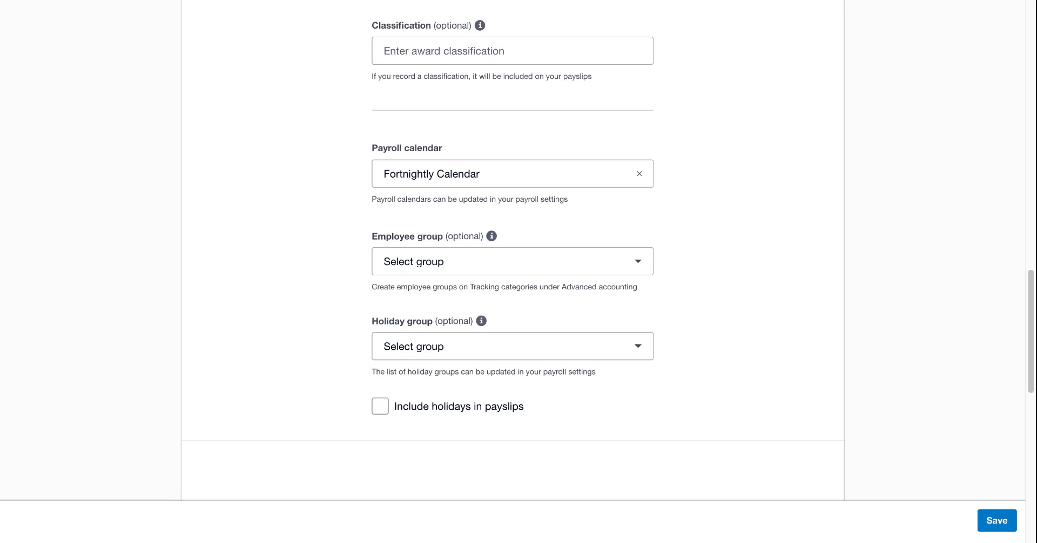
{"action": "mouse_move", "coordinate": [693, 349]}
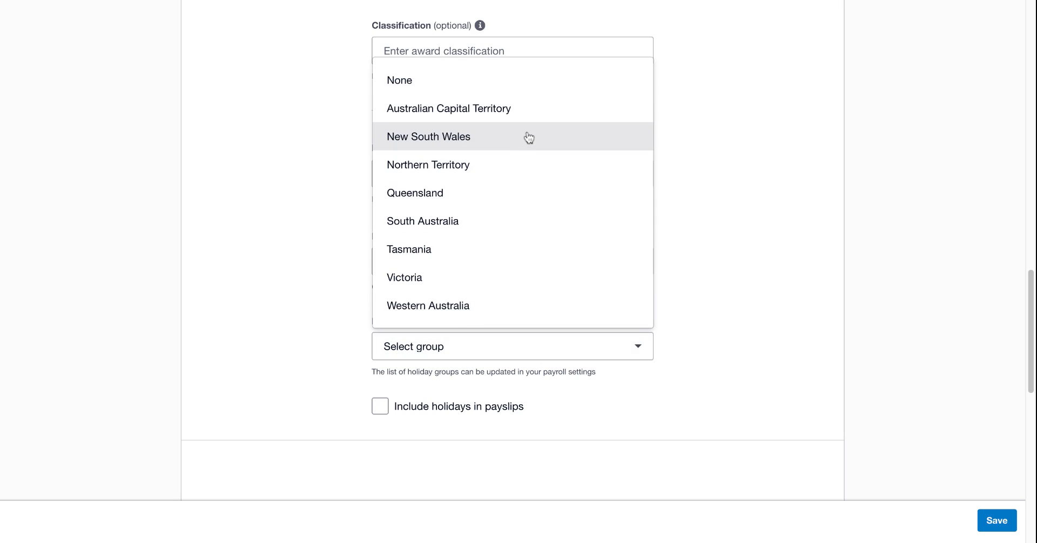
Set James Lebron's holiday group to New South Wales, include holidays in payslips, and save
{"action": "left_click", "coordinate": [428, 137]}
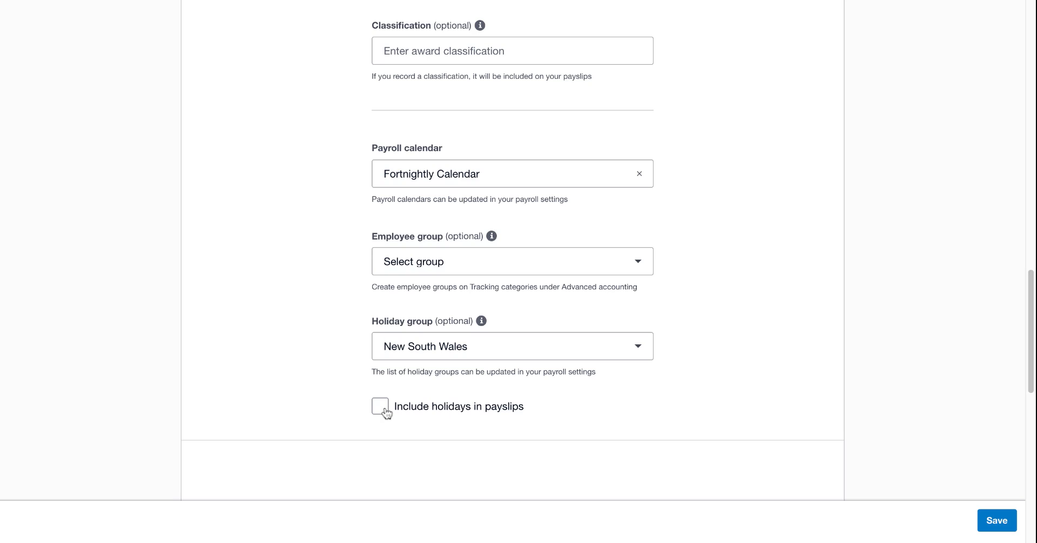
{"action": "left_click", "coordinate": [380, 407]}
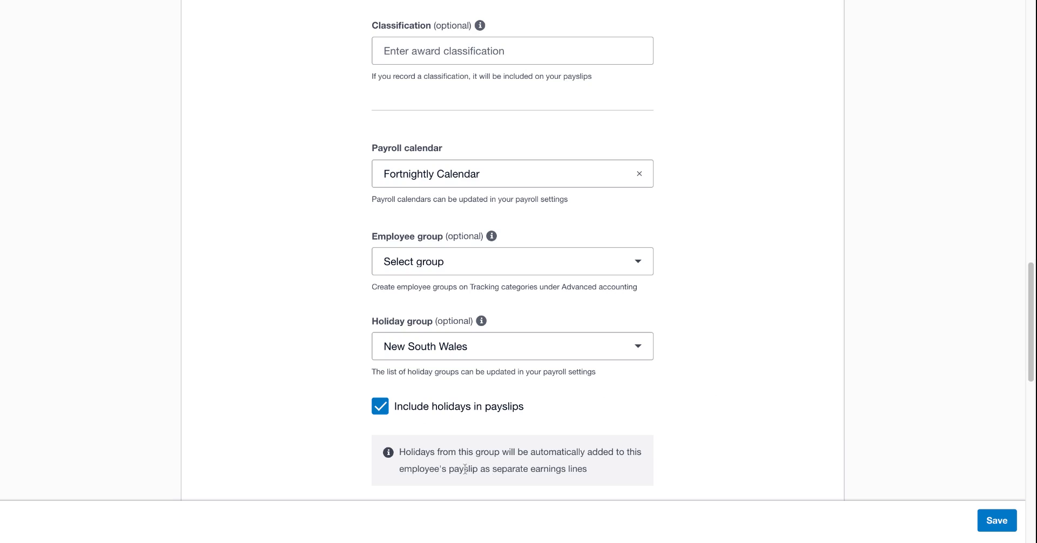
{"action": "mouse_move", "coordinate": [807, 525]}
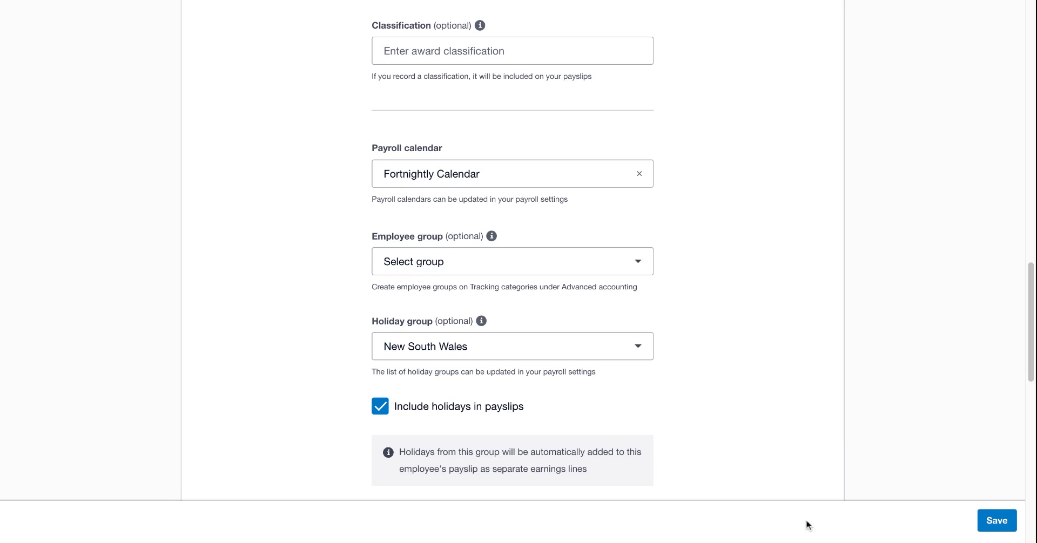
{"action": "left_click", "coordinate": [995, 521]}
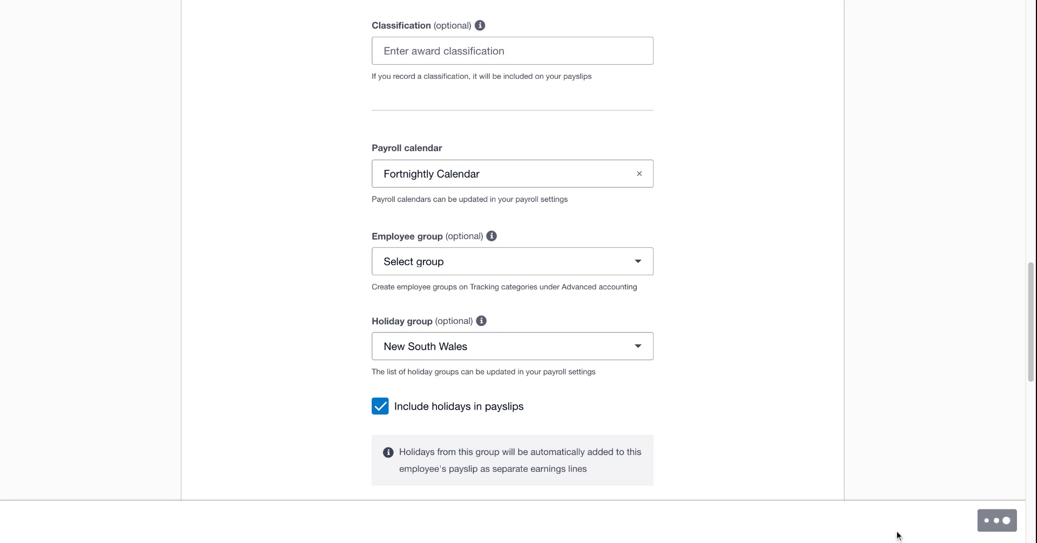
{"action": "left_click", "coordinate": [997, 521]}
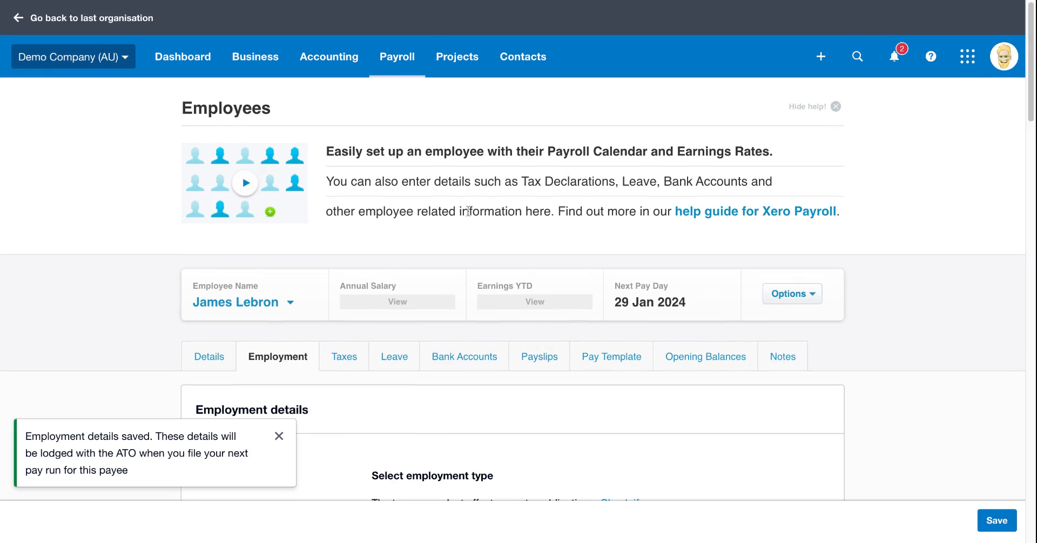
Create a pay run for Fortnightly Calendar, fortnight ending 28 Jan 2024
{"action": "left_click", "coordinate": [398, 56]}
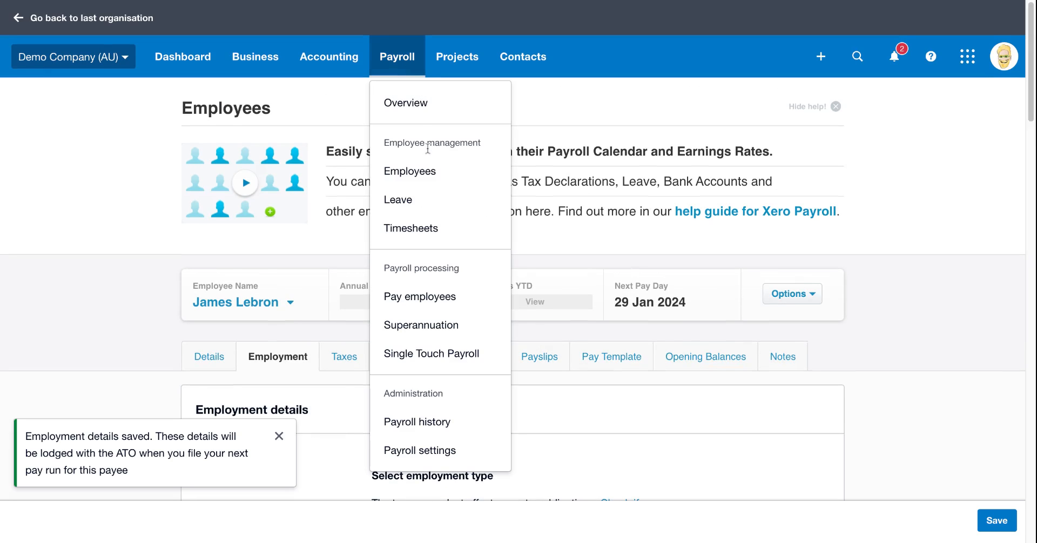
{"action": "left_click", "coordinate": [419, 296]}
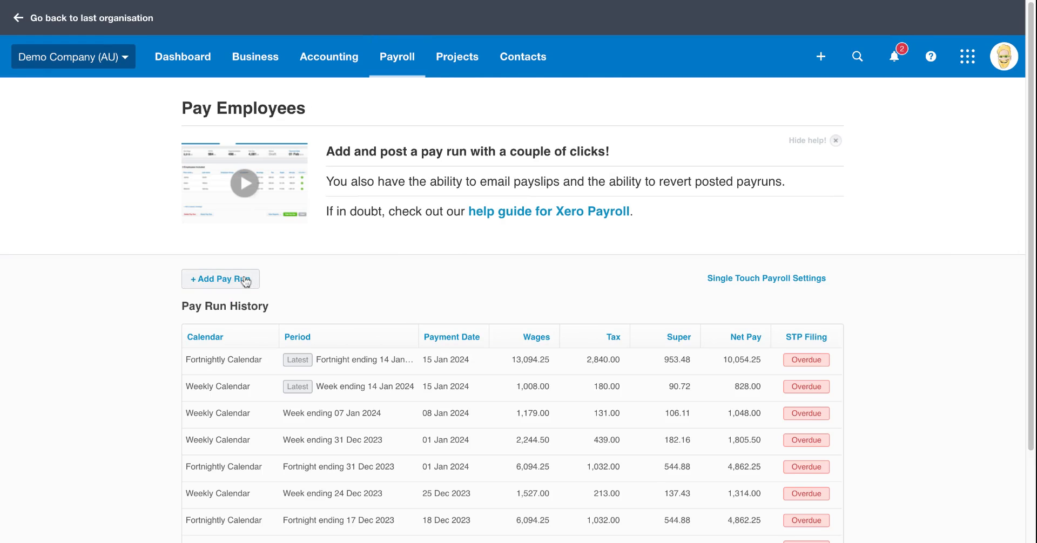
{"action": "left_click", "coordinate": [220, 278]}
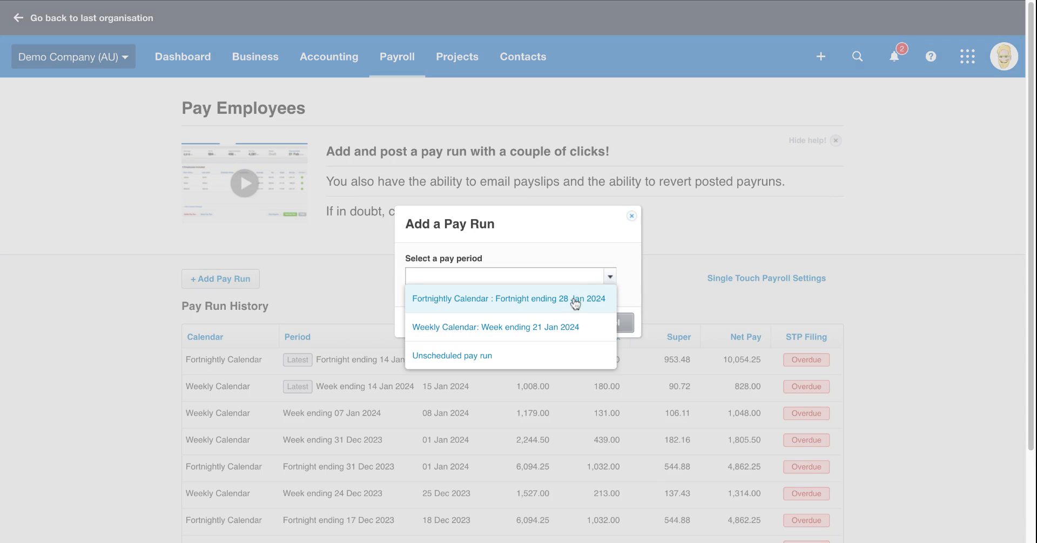
{"action": "left_click", "coordinate": [507, 298]}
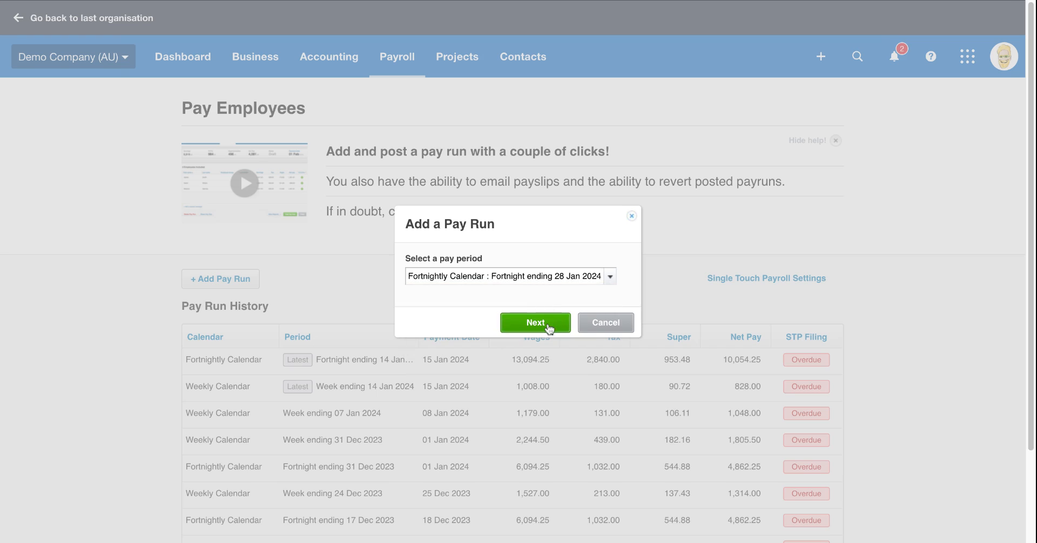
{"action": "left_click", "coordinate": [535, 322]}
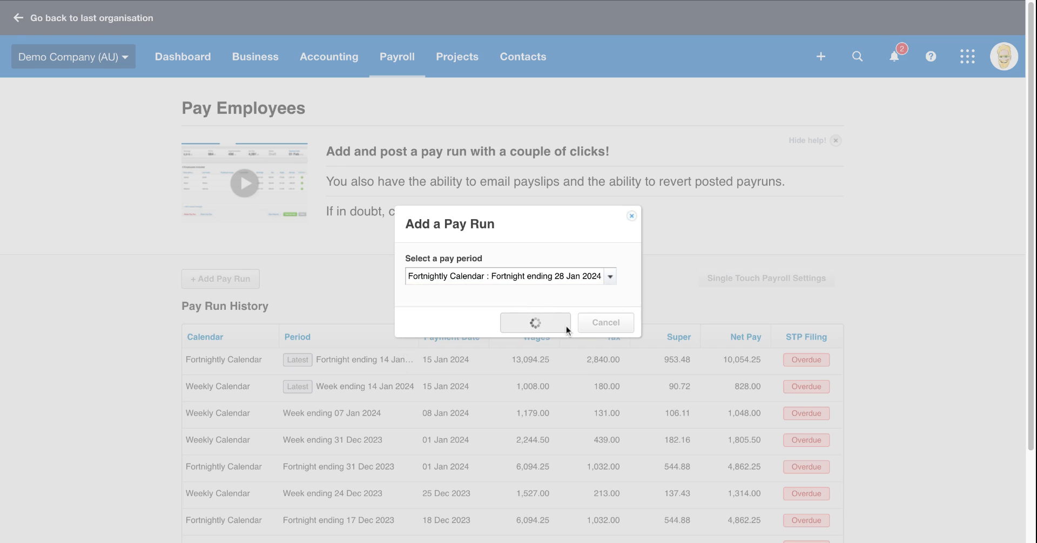
{"action": "left_click", "coordinate": [535, 323]}
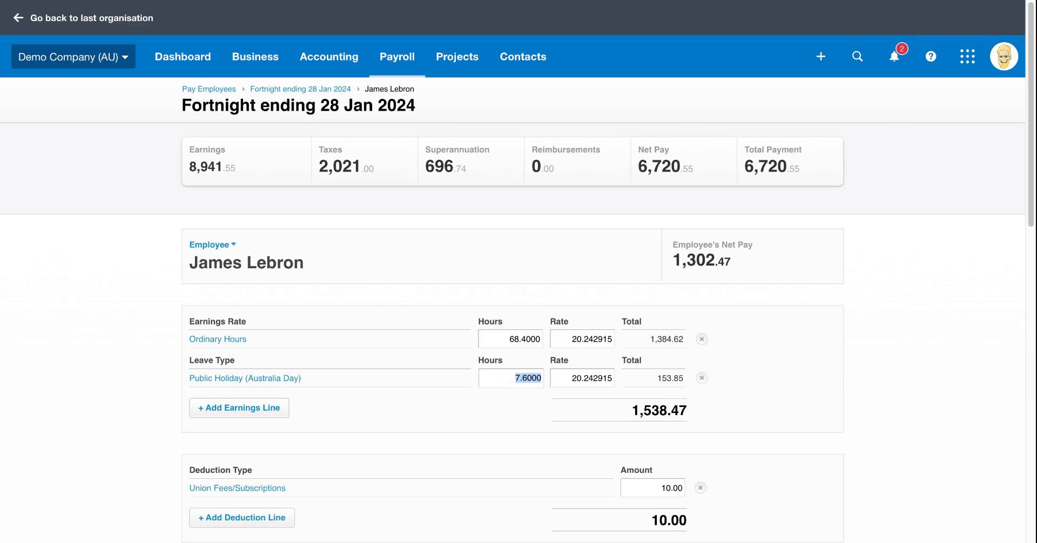
{"action": "mouse_move", "coordinate": [381, 372]}
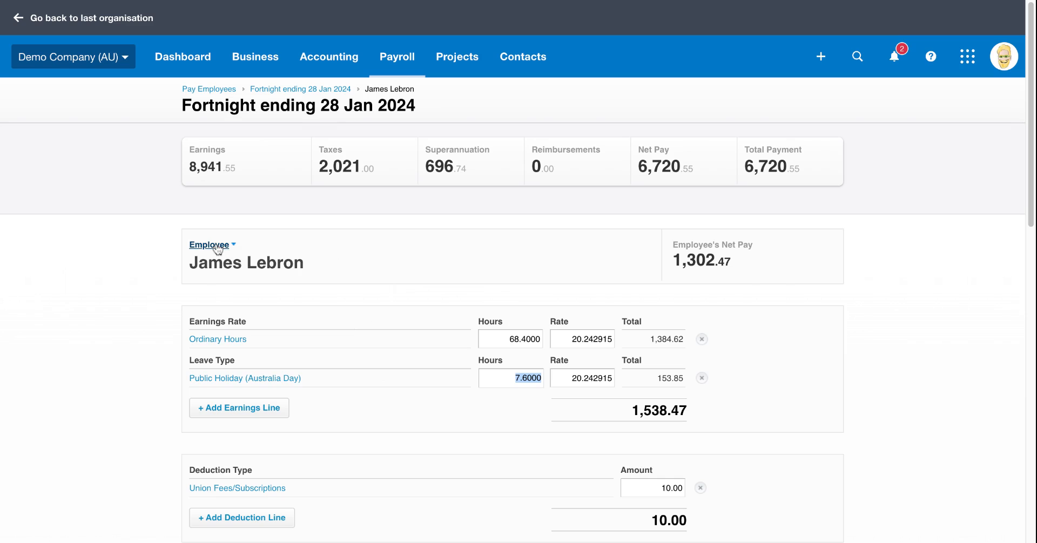
{"action": "left_click", "coordinate": [209, 245]}
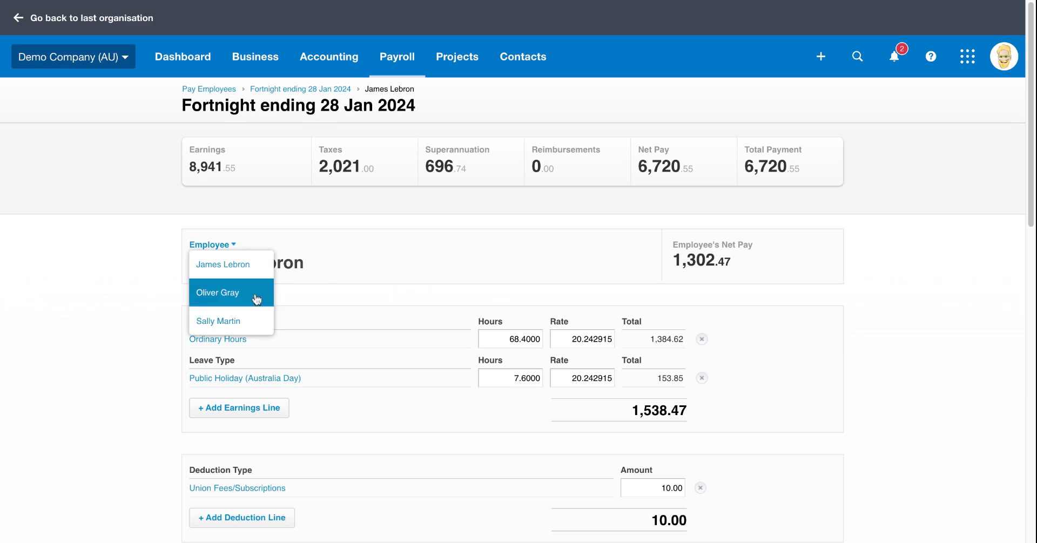
{"action": "left_click", "coordinate": [217, 292]}
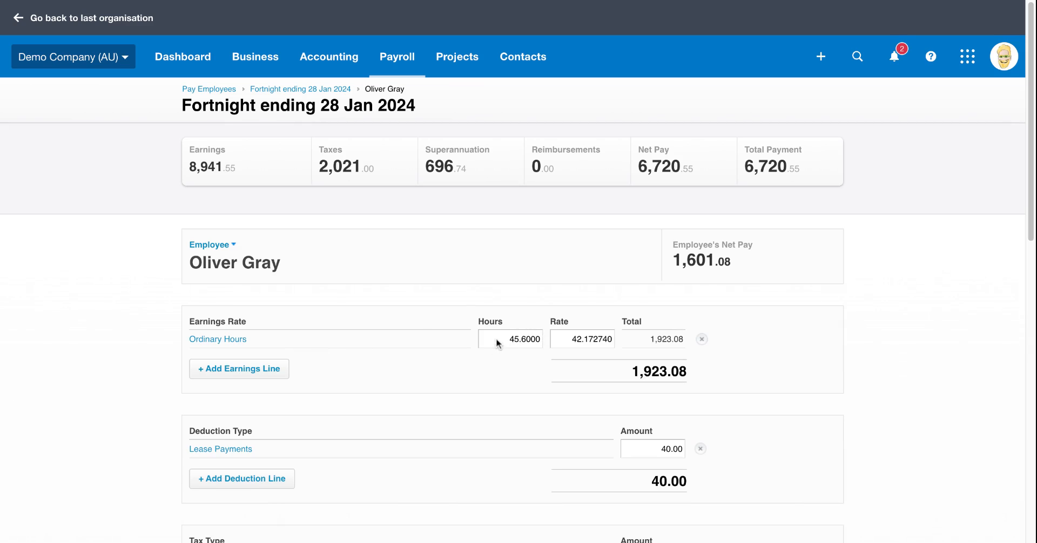
{"action": "mouse_move", "coordinate": [640, 323]}
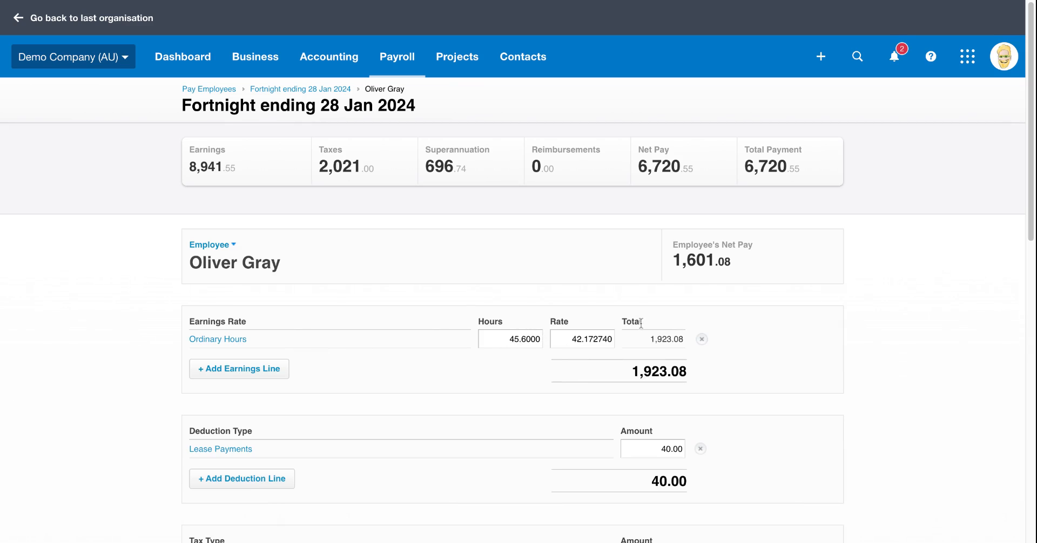
{"action": "mouse_move", "coordinate": [415, 309]}
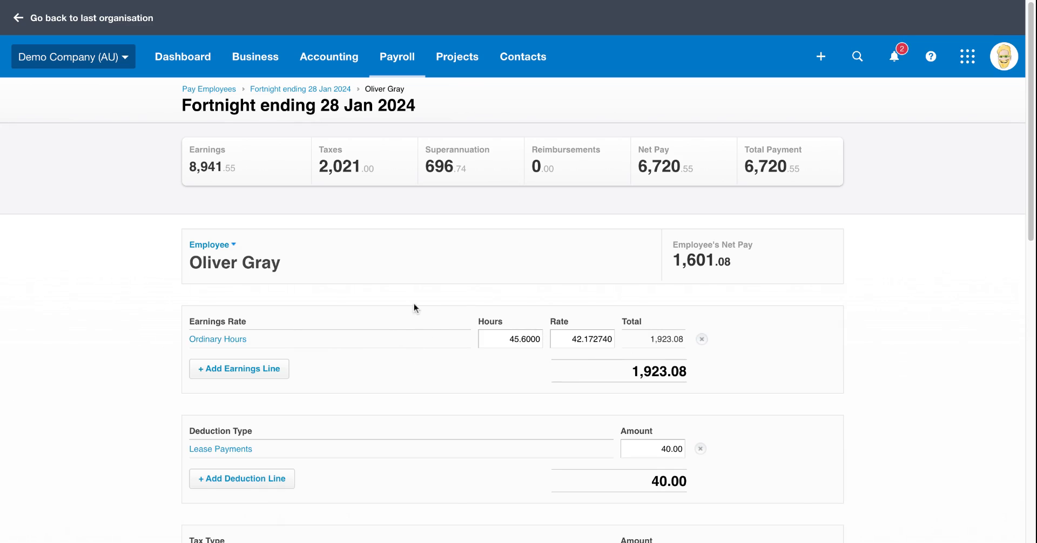
{"action": "mouse_move", "coordinate": [375, 366]}
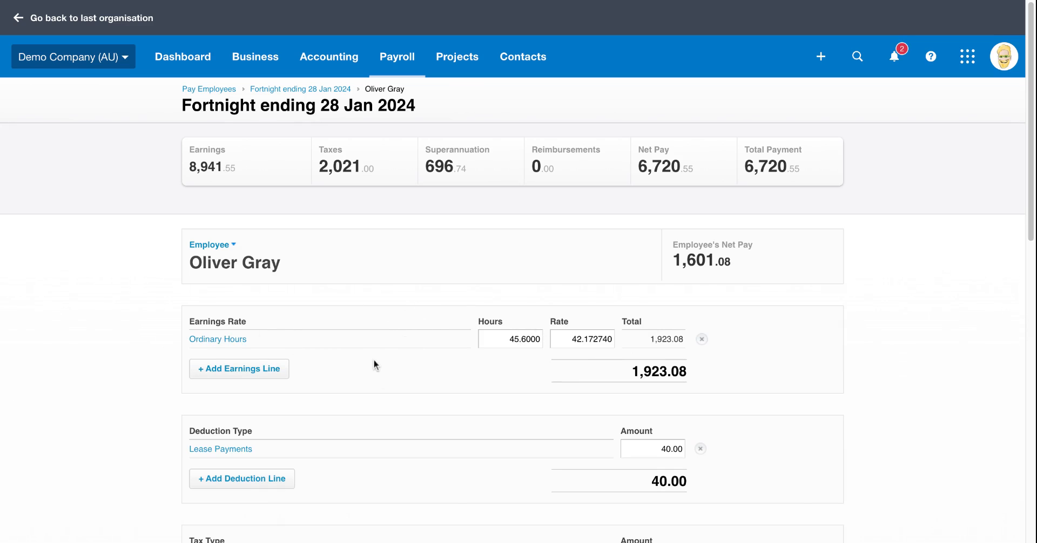
{"action": "mouse_move", "coordinate": [432, 144]}
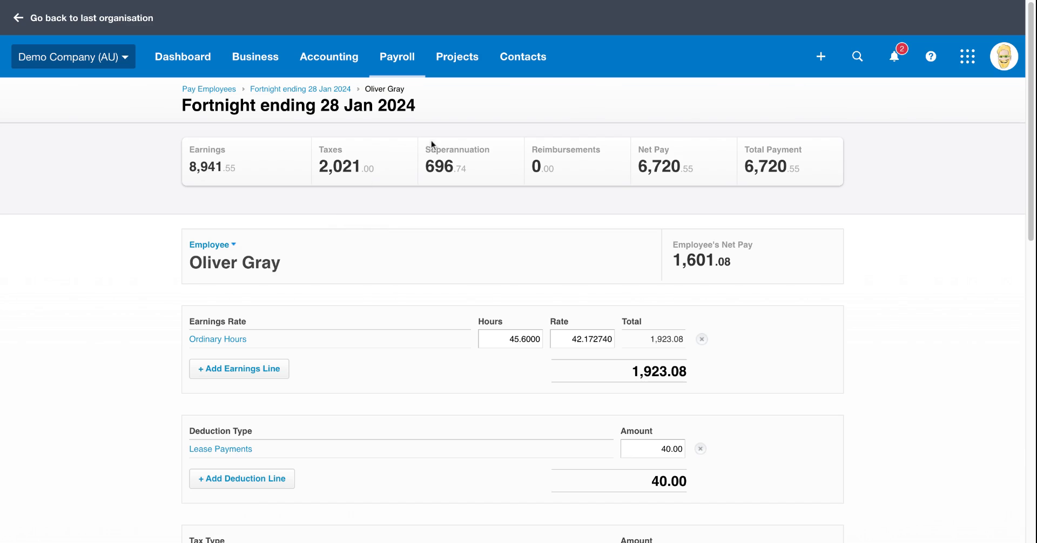
{"action": "left_click", "coordinate": [397, 57]}
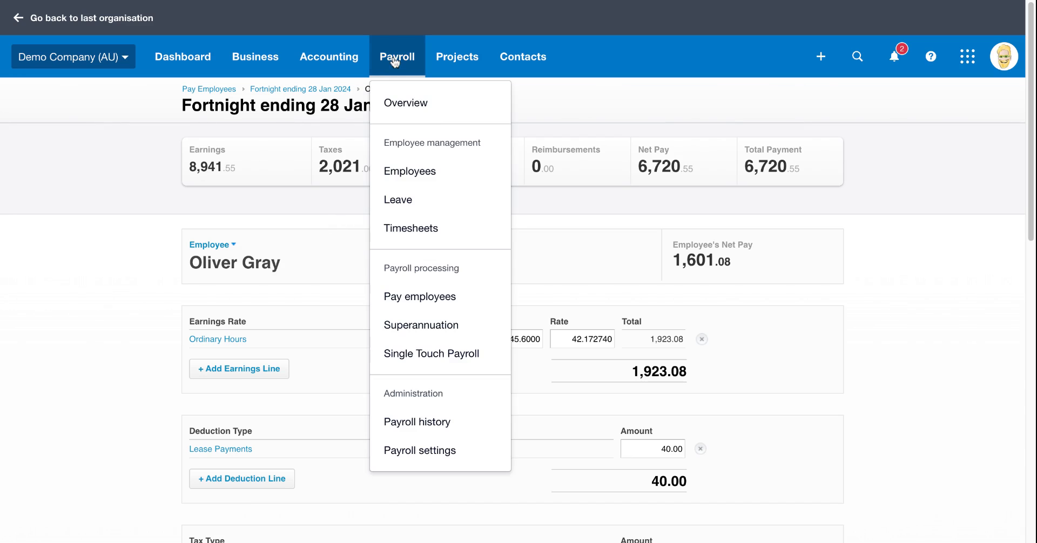
{"action": "left_click", "coordinate": [409, 171]}
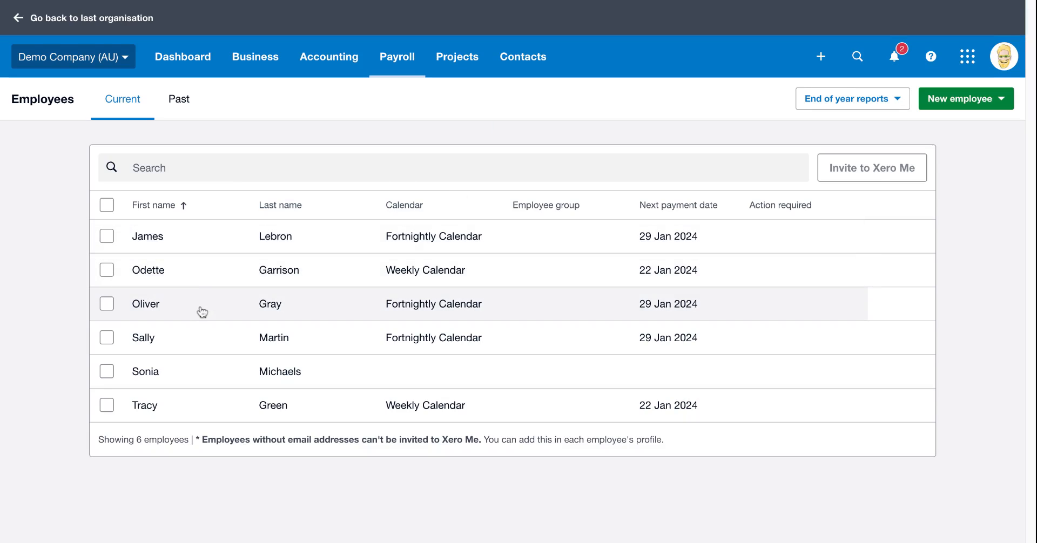
{"action": "mouse_move", "coordinate": [237, 340]}
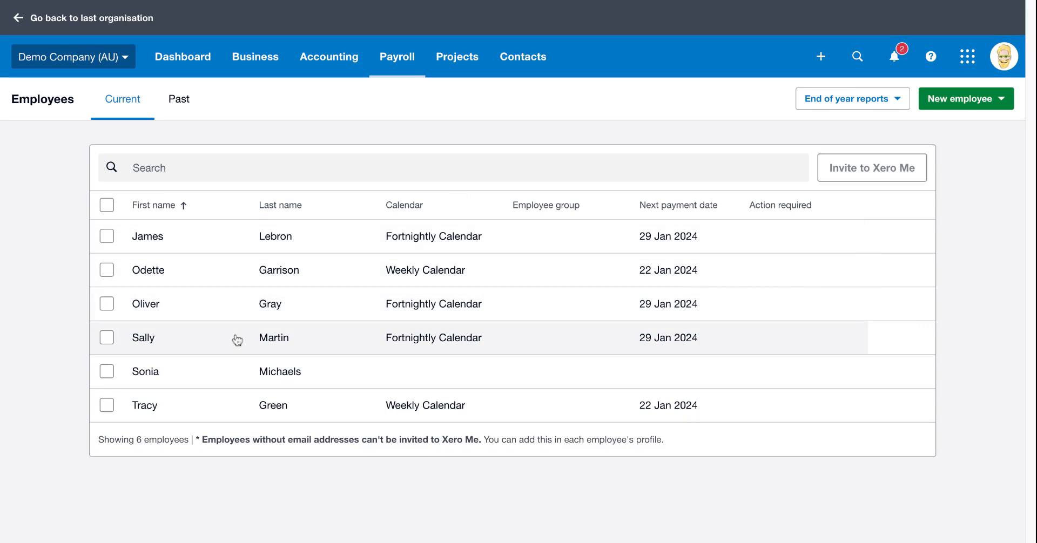
{"action": "left_click", "coordinate": [145, 304]}
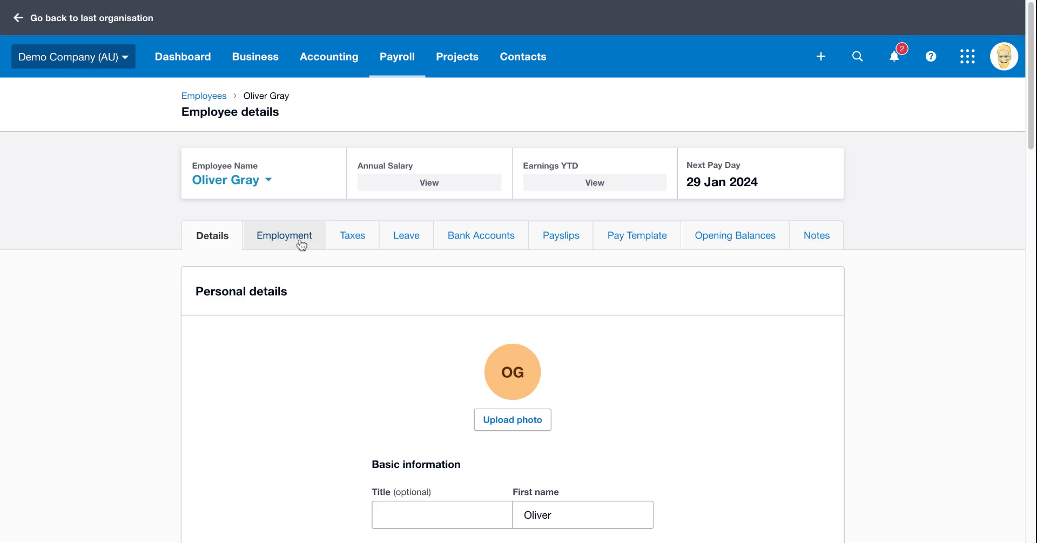
{"action": "left_click", "coordinate": [284, 236]}
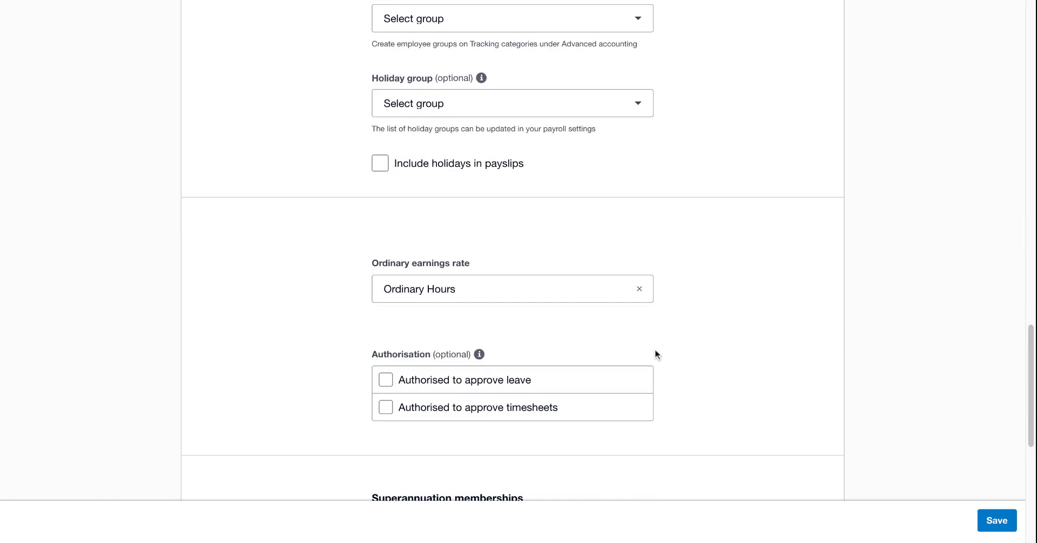
{"action": "scroll", "scroll_direction": "up", "scroll_amount": 3}
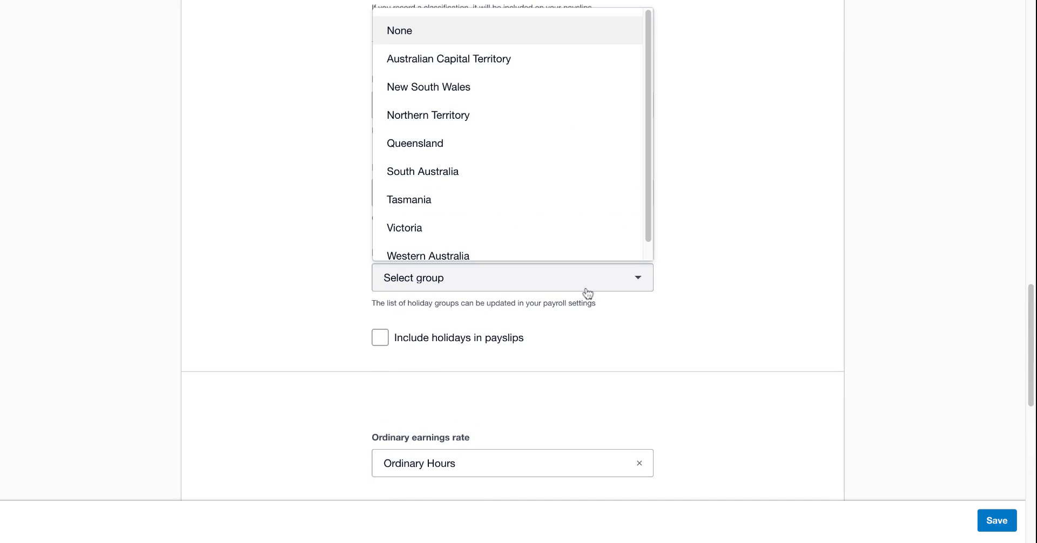
{"action": "left_click", "coordinate": [428, 86]}
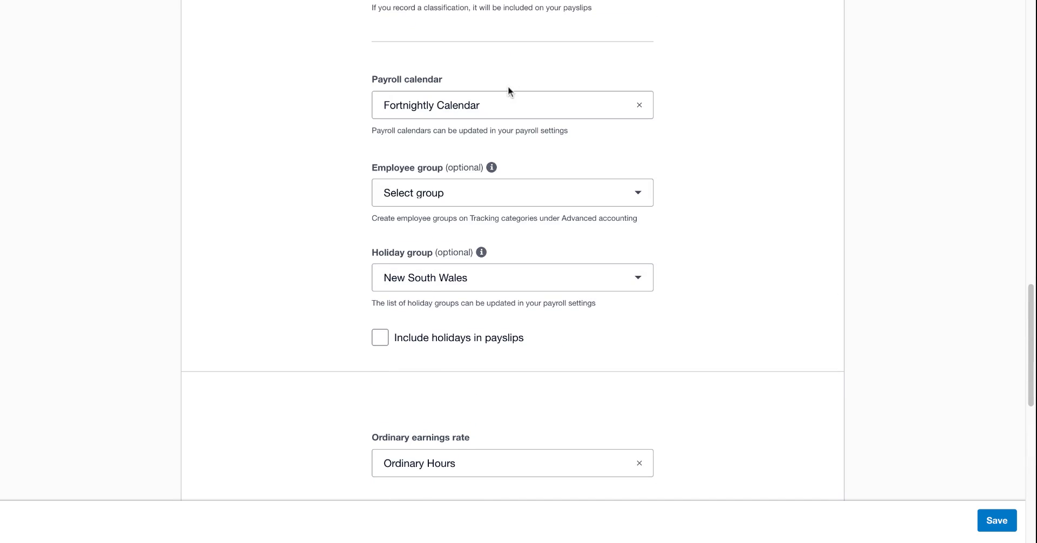
{"action": "mouse_move", "coordinate": [572, 369]}
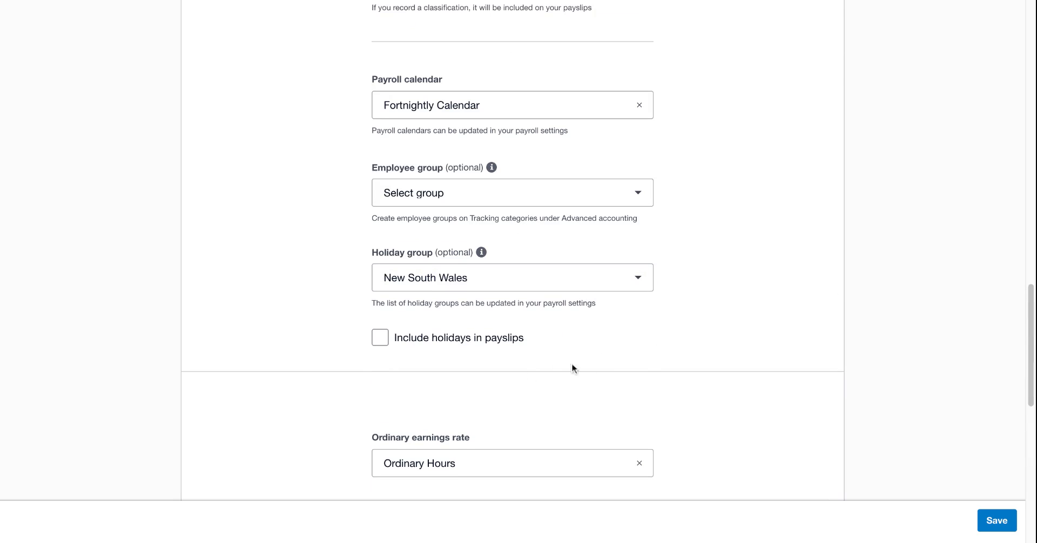
{"action": "left_click", "coordinate": [380, 338]}
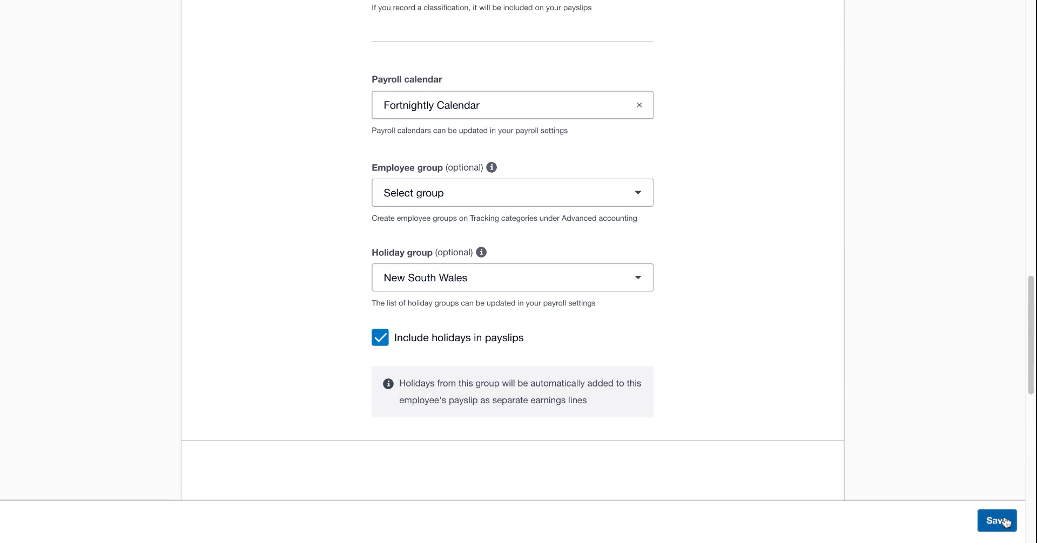
{"action": "left_click", "coordinate": [996, 520]}
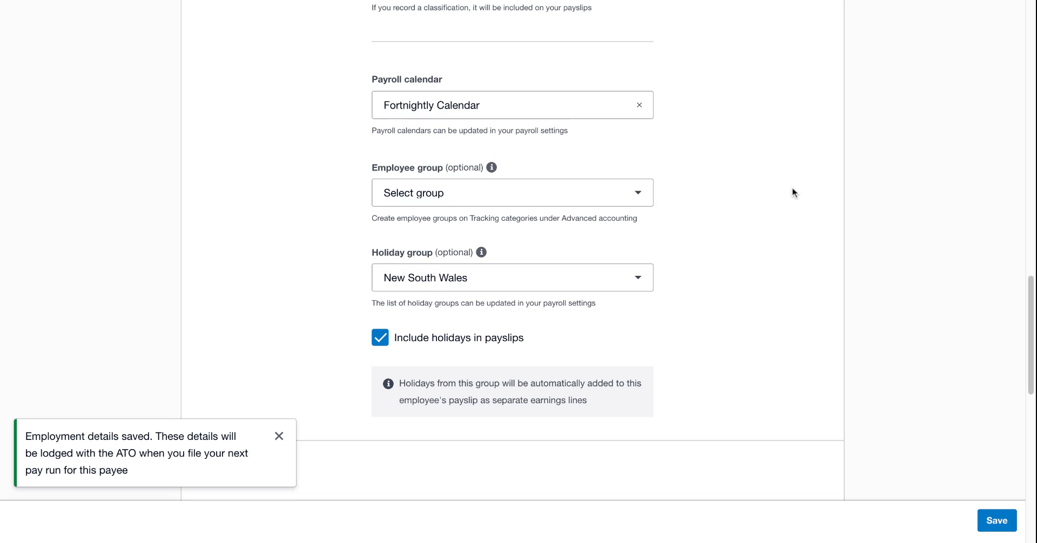
{"action": "left_click", "coordinate": [397, 56]}
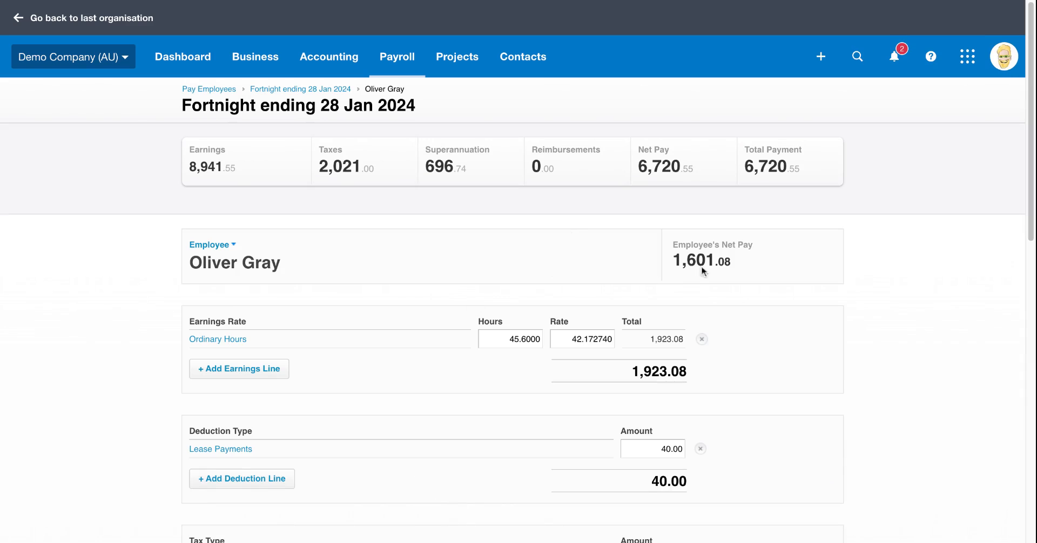
{"action": "scroll", "scroll_direction": "down", "scroll_amount": 3}
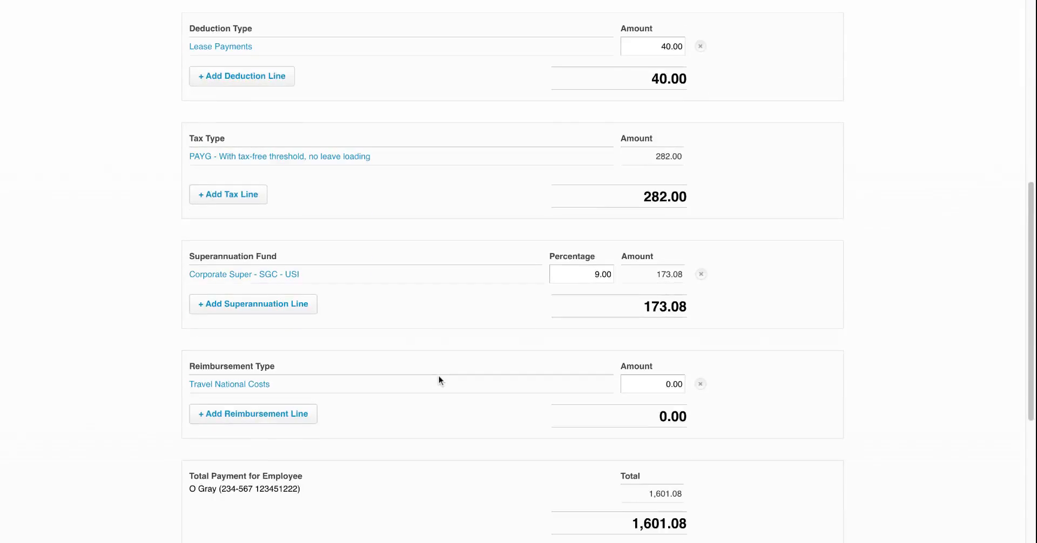
{"action": "scroll", "scroll_direction": "down", "scroll_amount": 3}
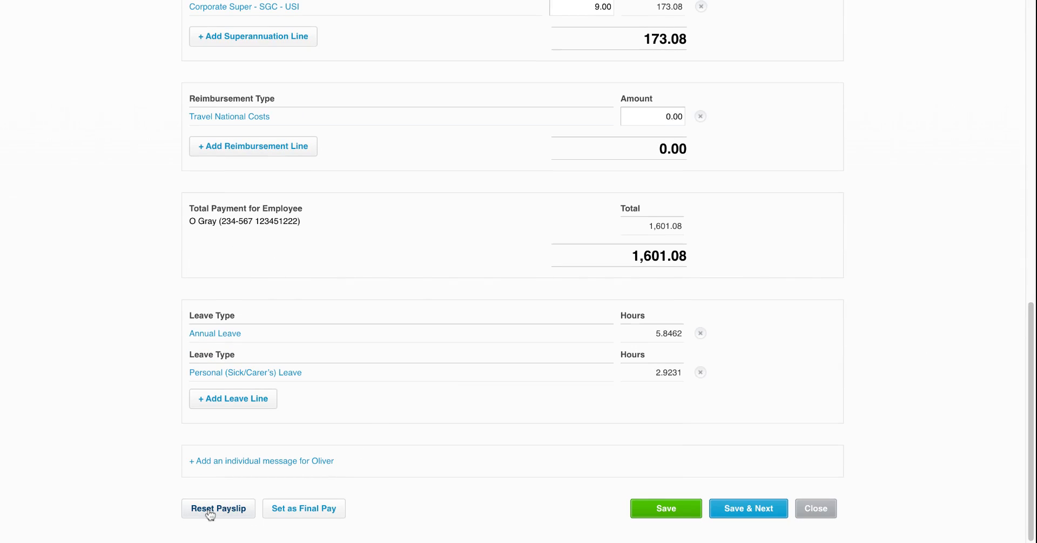
{"action": "left_click", "coordinate": [218, 509]}
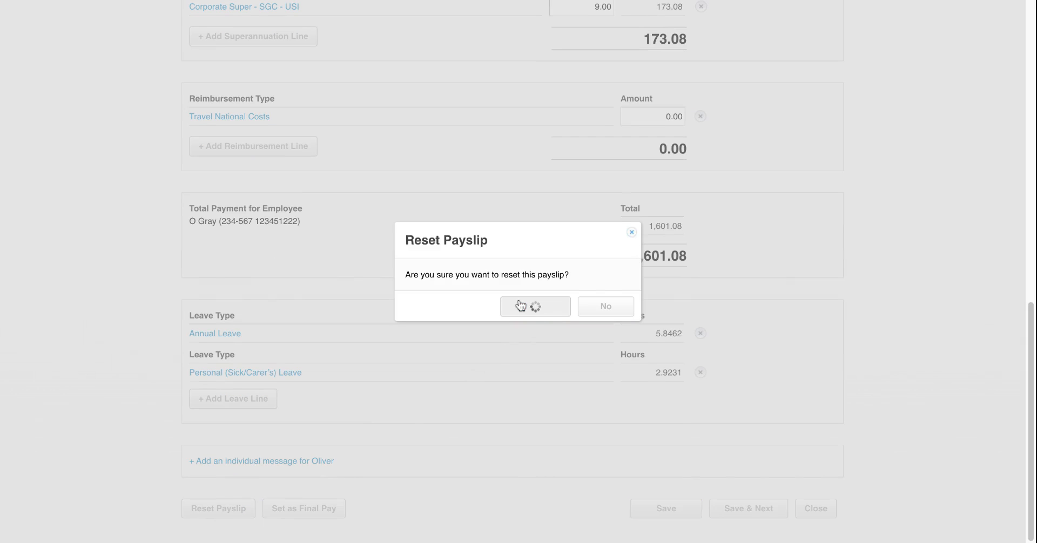
{"action": "left_click", "coordinate": [534, 306]}
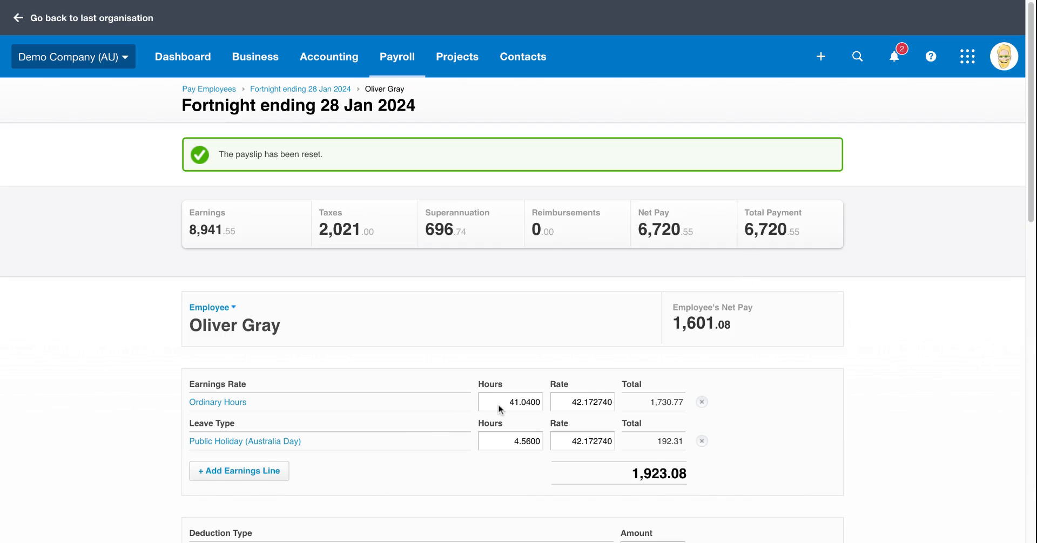
{"action": "mouse_move", "coordinate": [517, 384]}
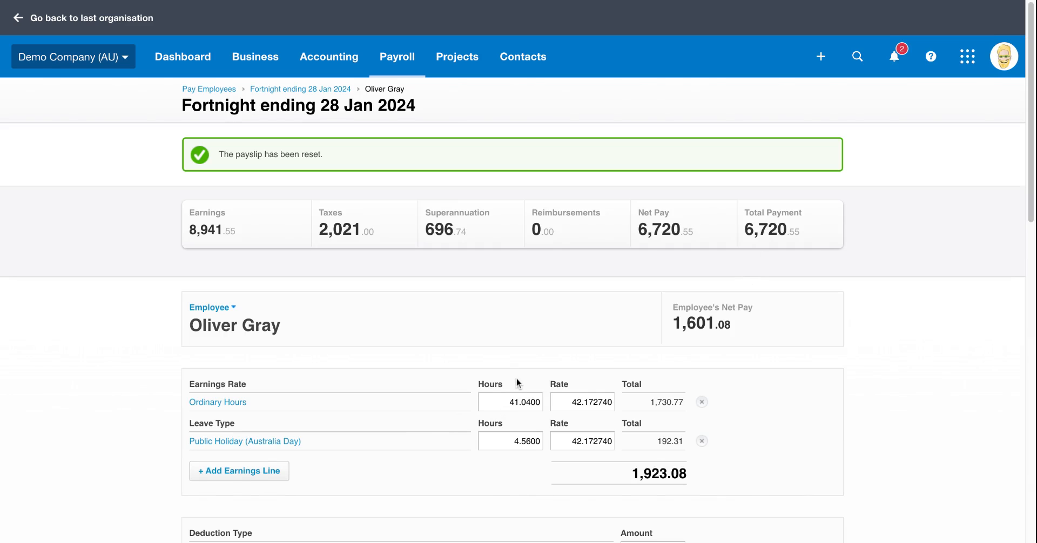
{"action": "mouse_move", "coordinate": [524, 398]}
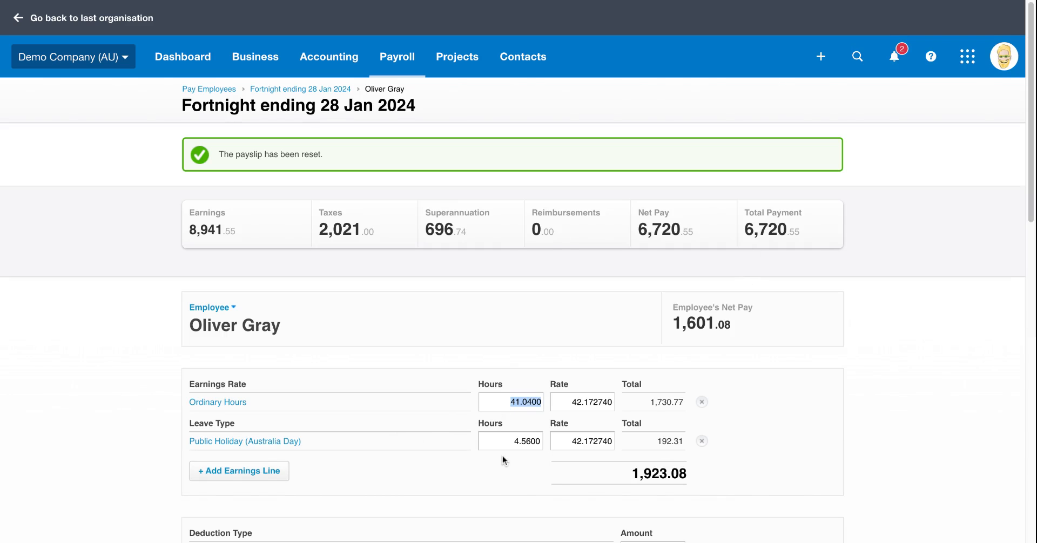
{"action": "scroll", "scroll_direction": "down", "scroll_amount": 3}
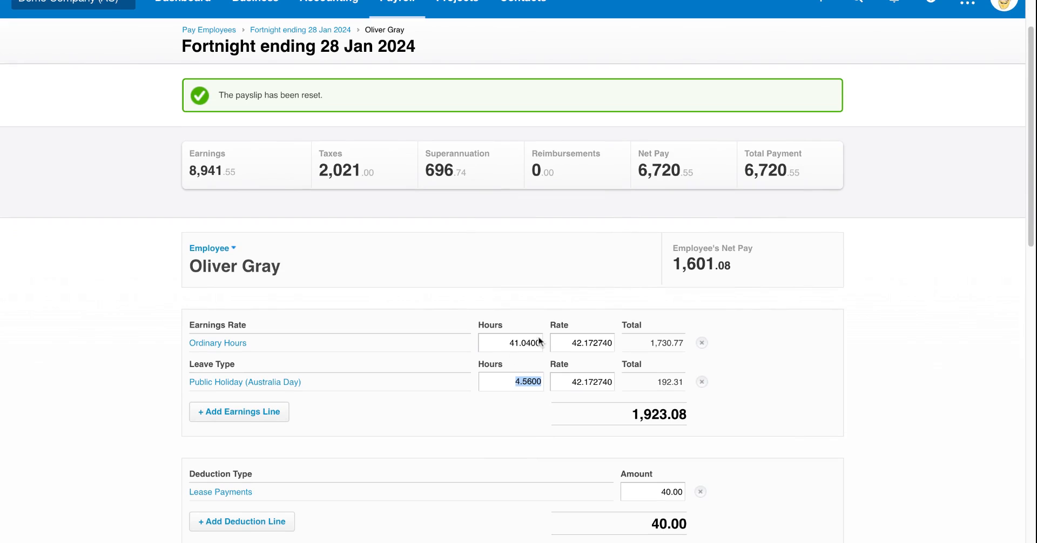
{"action": "left_click", "coordinate": [509, 343]}
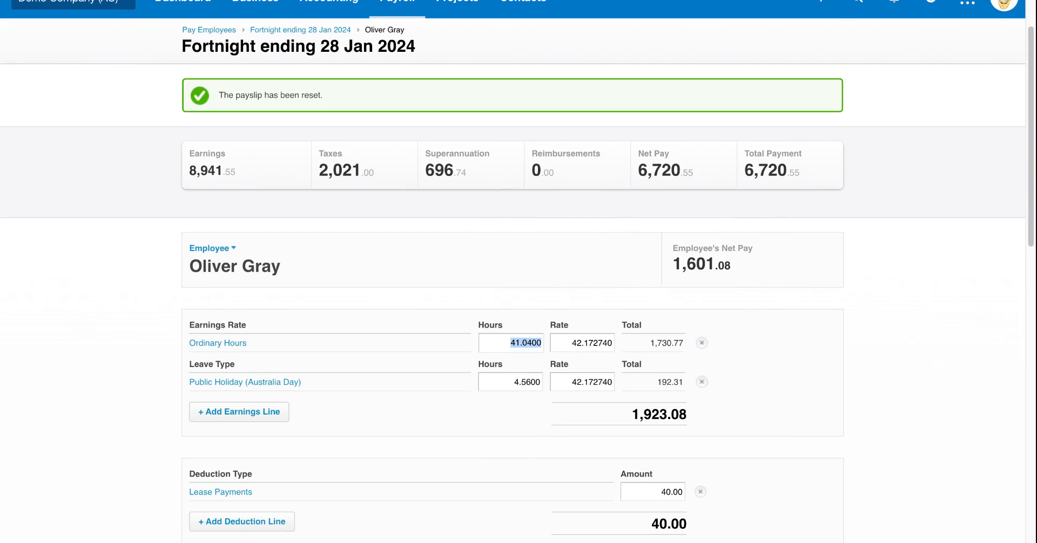
{"action": "mouse_move", "coordinate": [796, 65]}
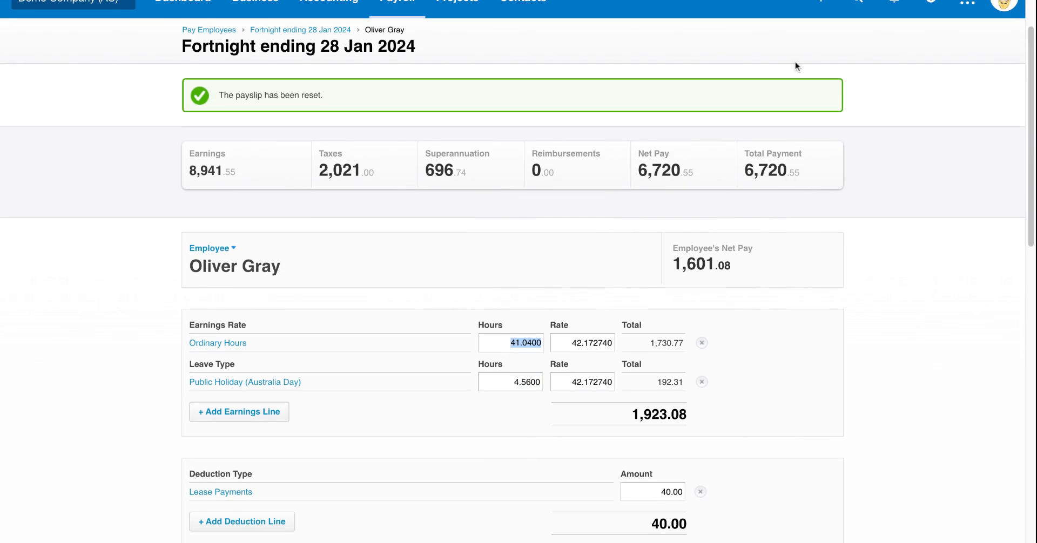
{"action": "mouse_move", "coordinate": [750, 109]}
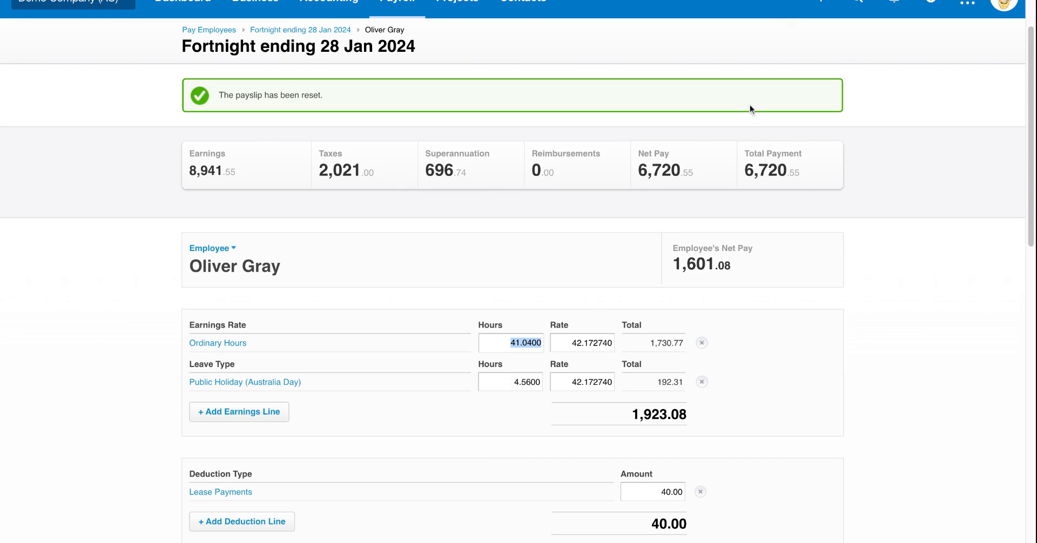
{"action": "left_click", "coordinate": [509, 381]}
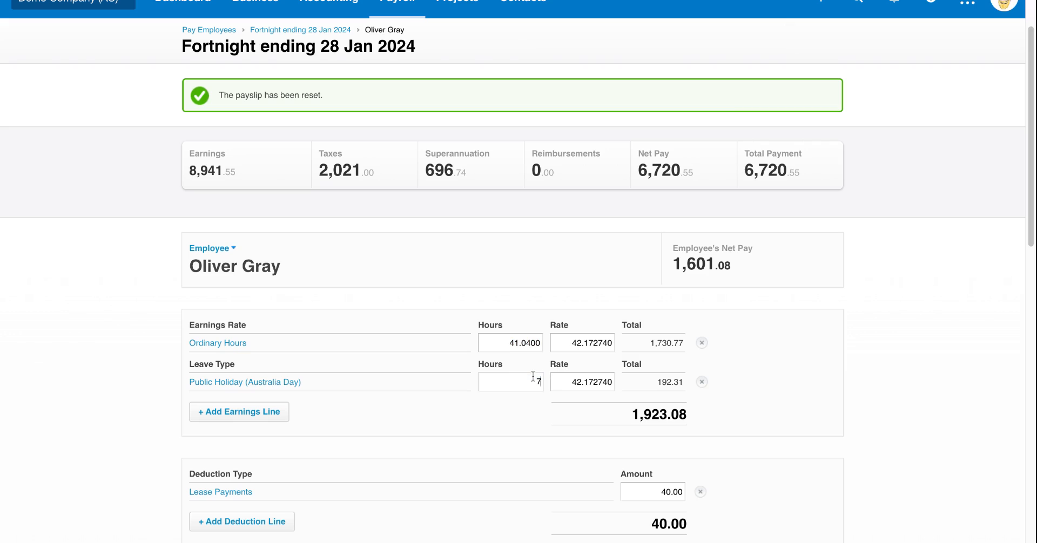
{"action": "type", "text": "7.6000"}
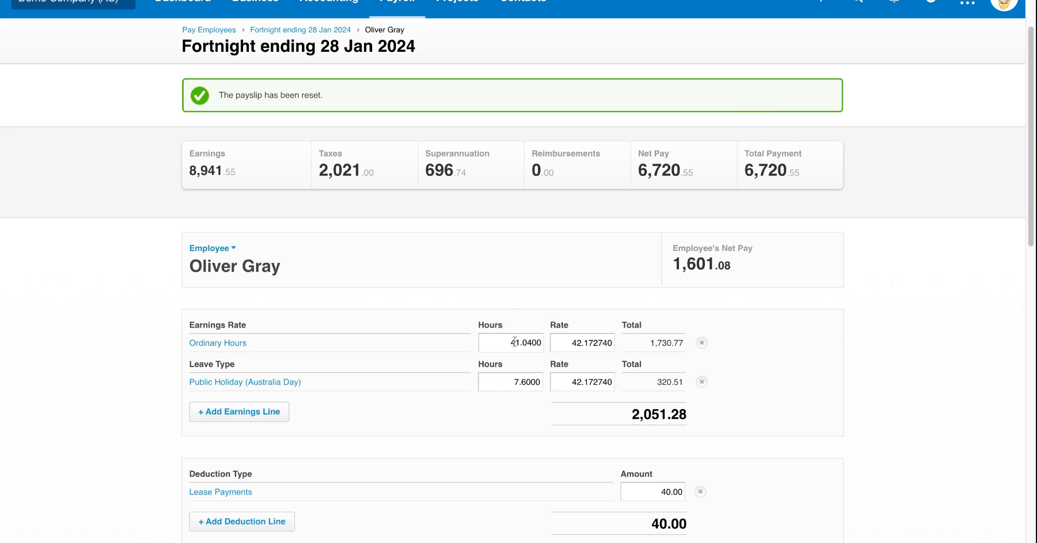
{"action": "type", "text": "22.0000"}
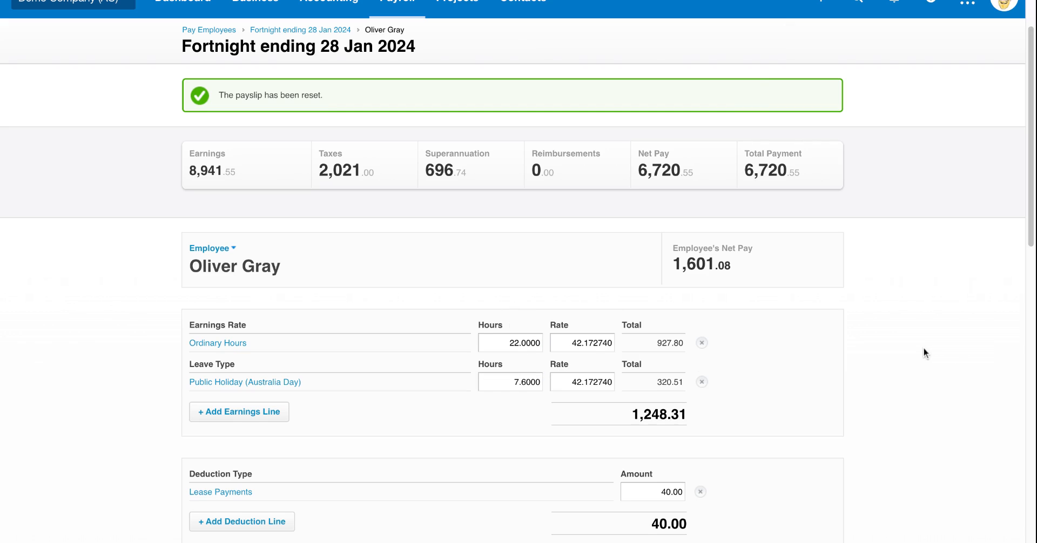
{"action": "mouse_move", "coordinate": [542, 363]}
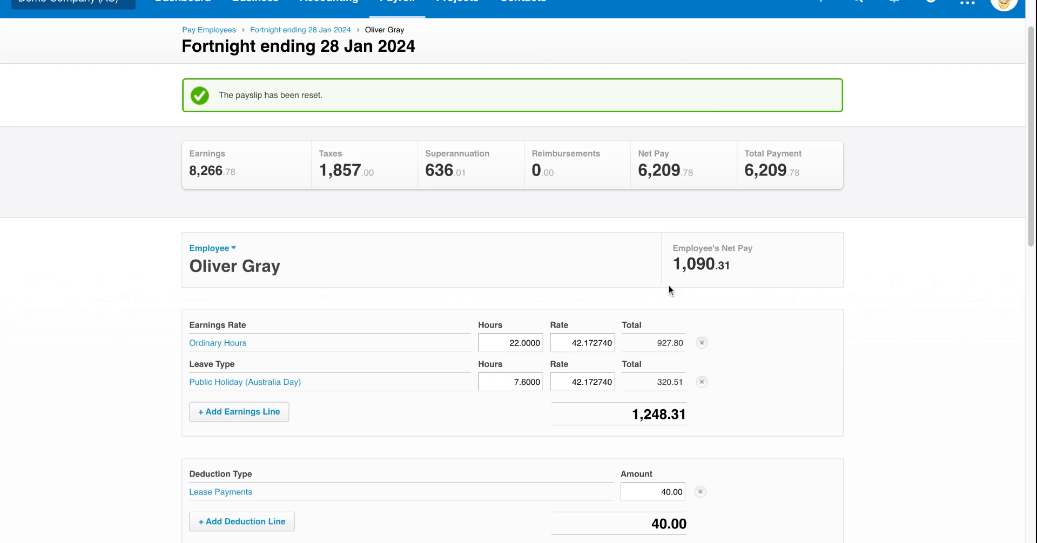
{"action": "mouse_move", "coordinate": [592, 281]}
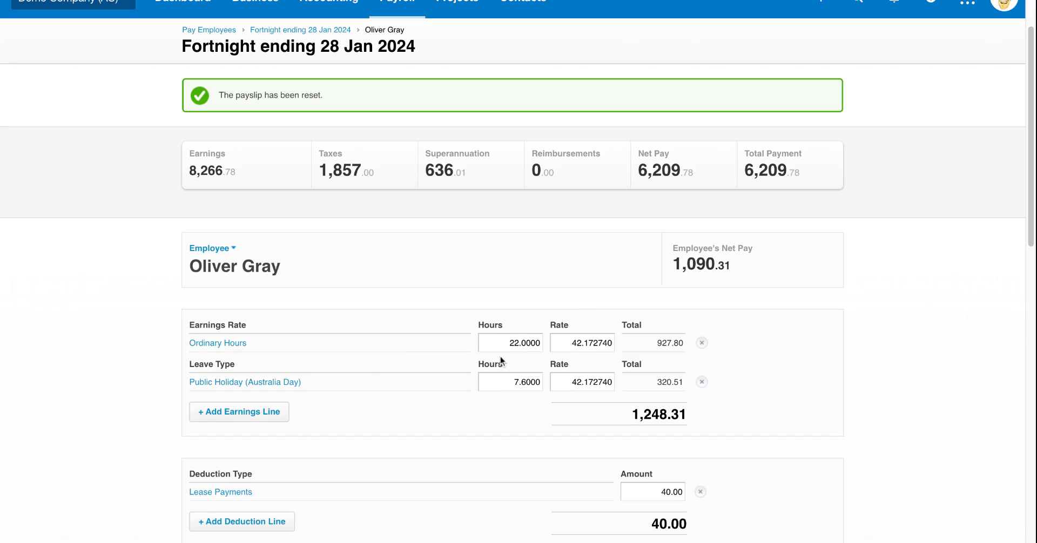
{"action": "mouse_move", "coordinate": [518, 362]}
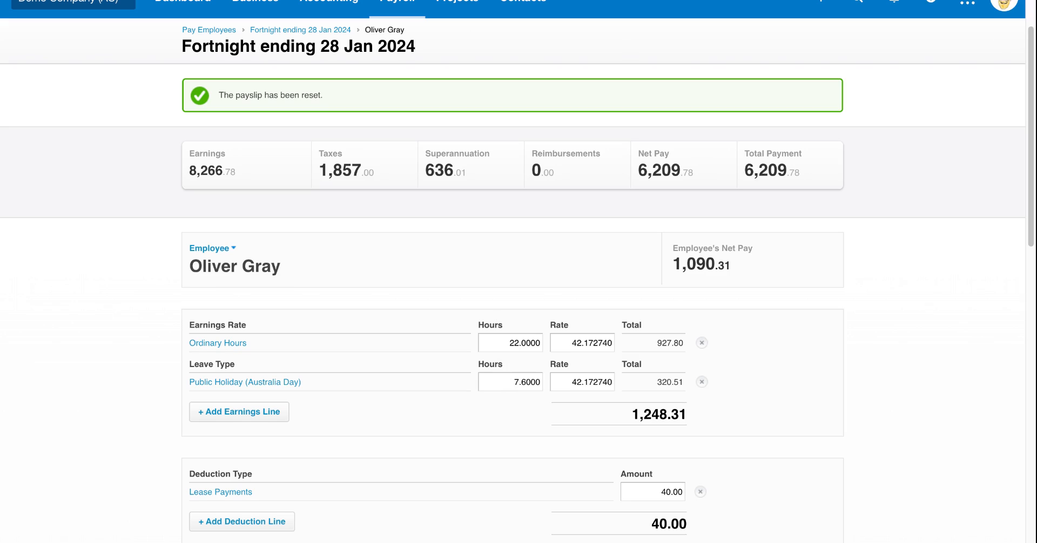
{"action": "triple_click", "coordinate": [510, 382]}
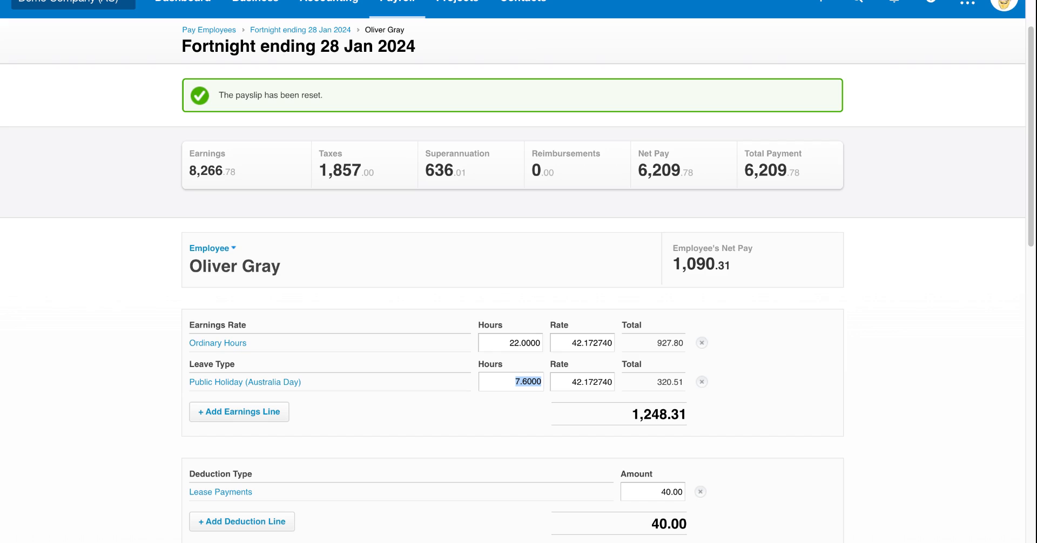
{"action": "mouse_move", "coordinate": [244, 382]}
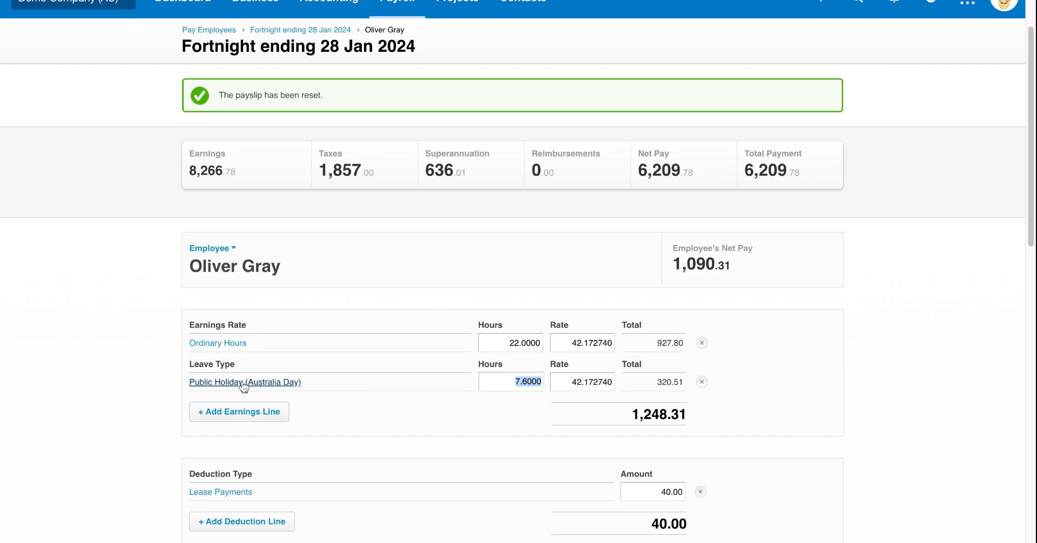
{"action": "mouse_move", "coordinate": [243, 388]}
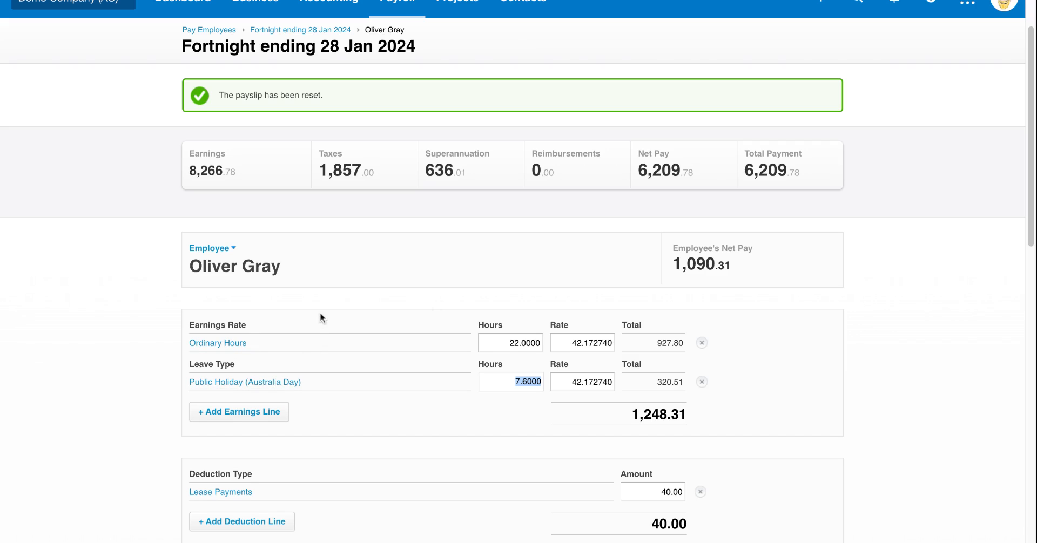
{"action": "mouse_move", "coordinate": [322, 319]}
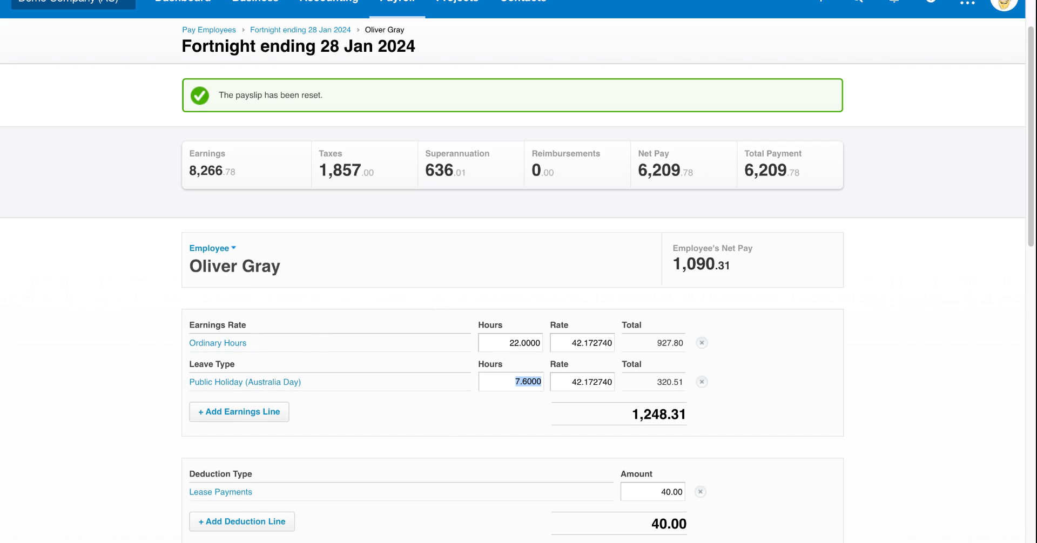